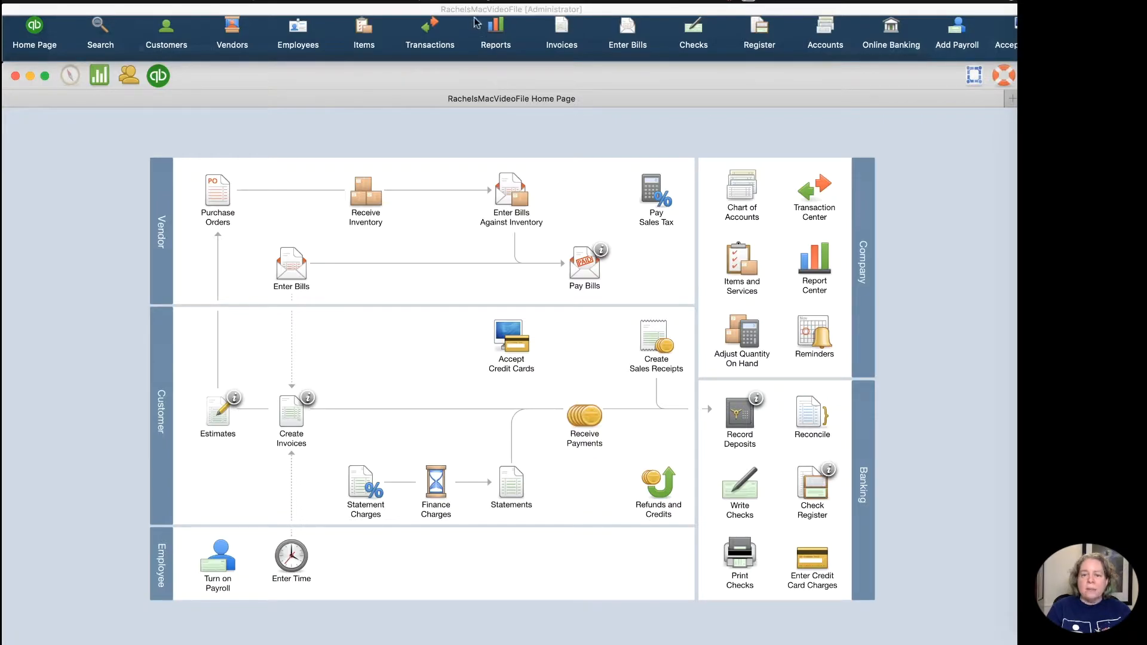
# - From Banking, begin Online Banking Setup, search 'bank of' and select Bank of America
pyautogui.click(475, 5)
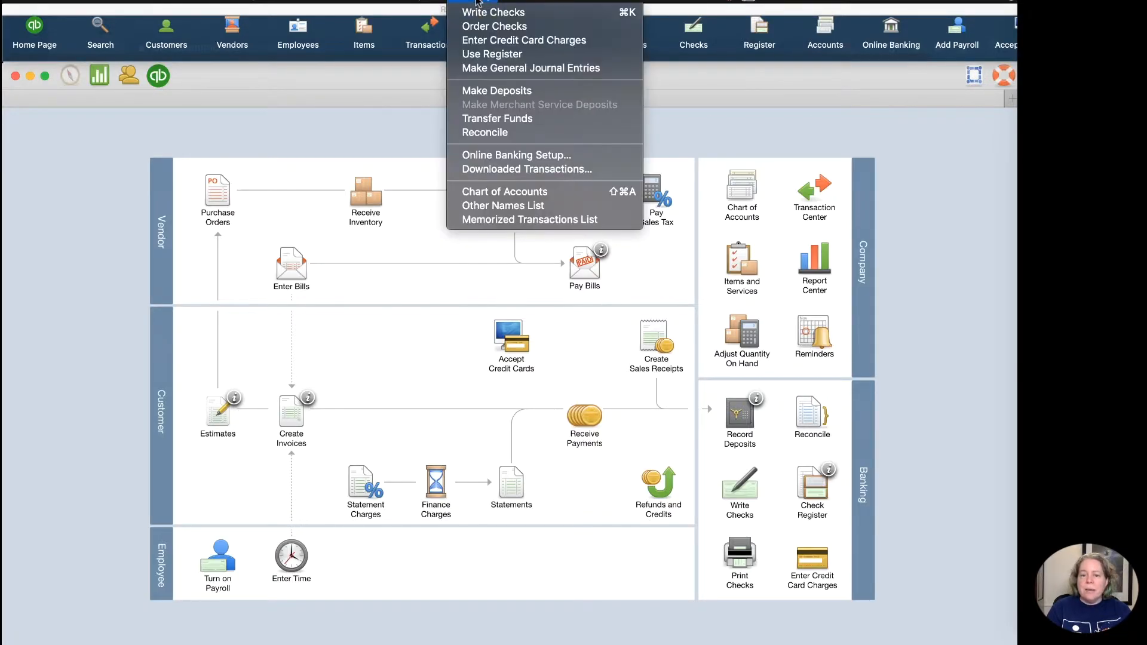
pyautogui.moveTo(516, 156)
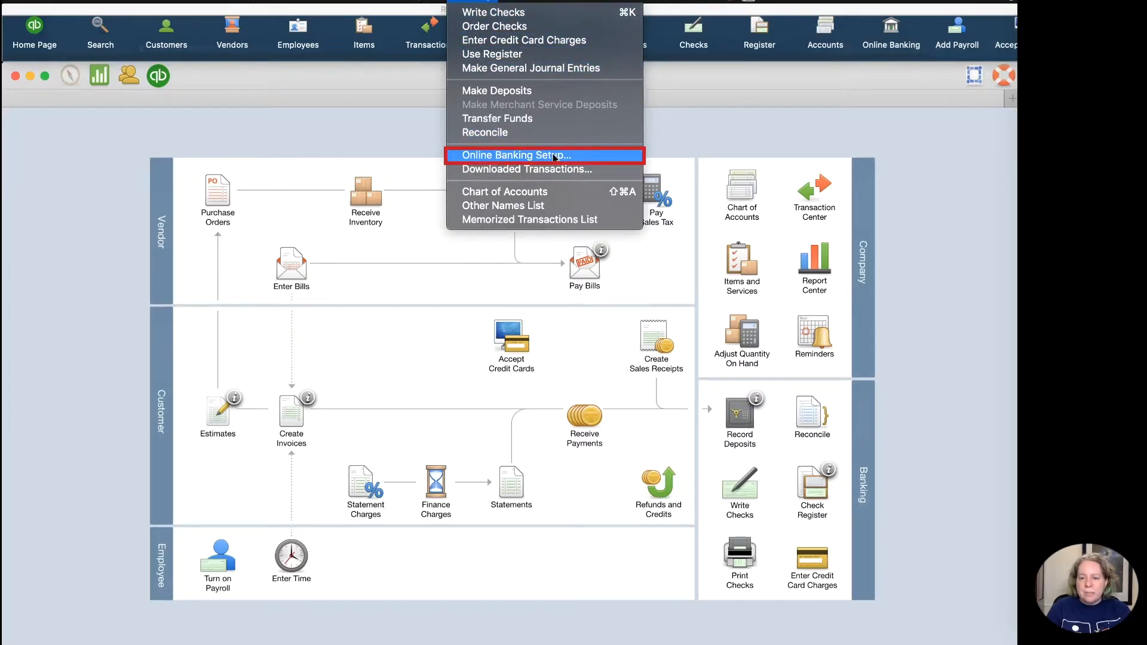
pyautogui.click(514, 156)
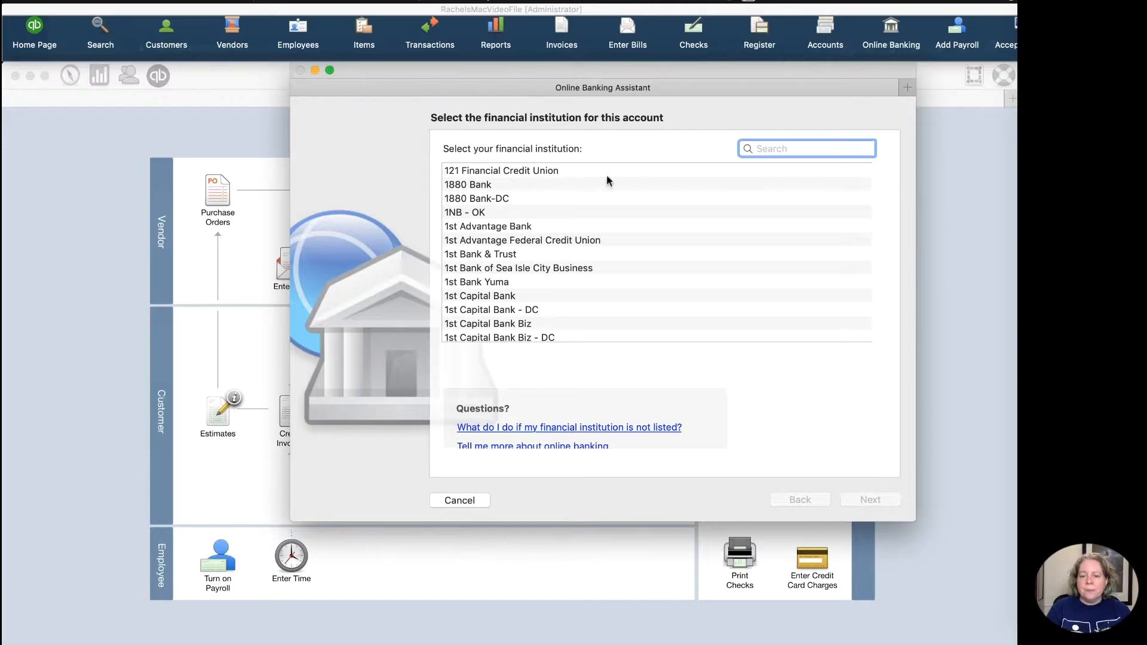
pyautogui.click(806, 148)
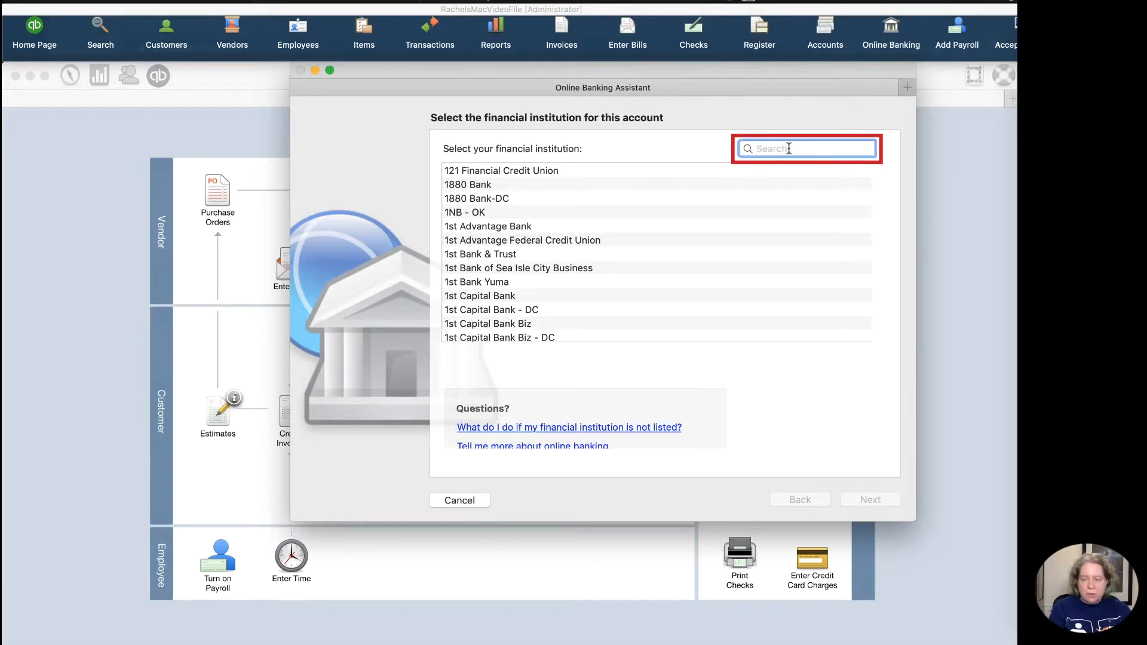
pyautogui.write('bank of amer')
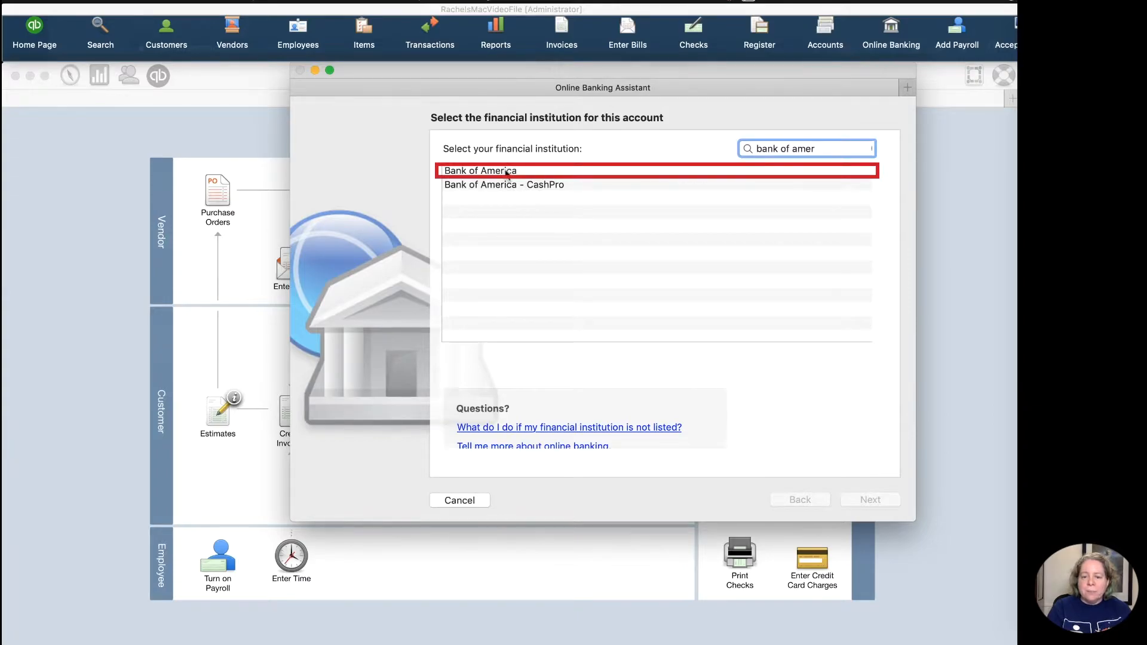
pyautogui.click(481, 171)
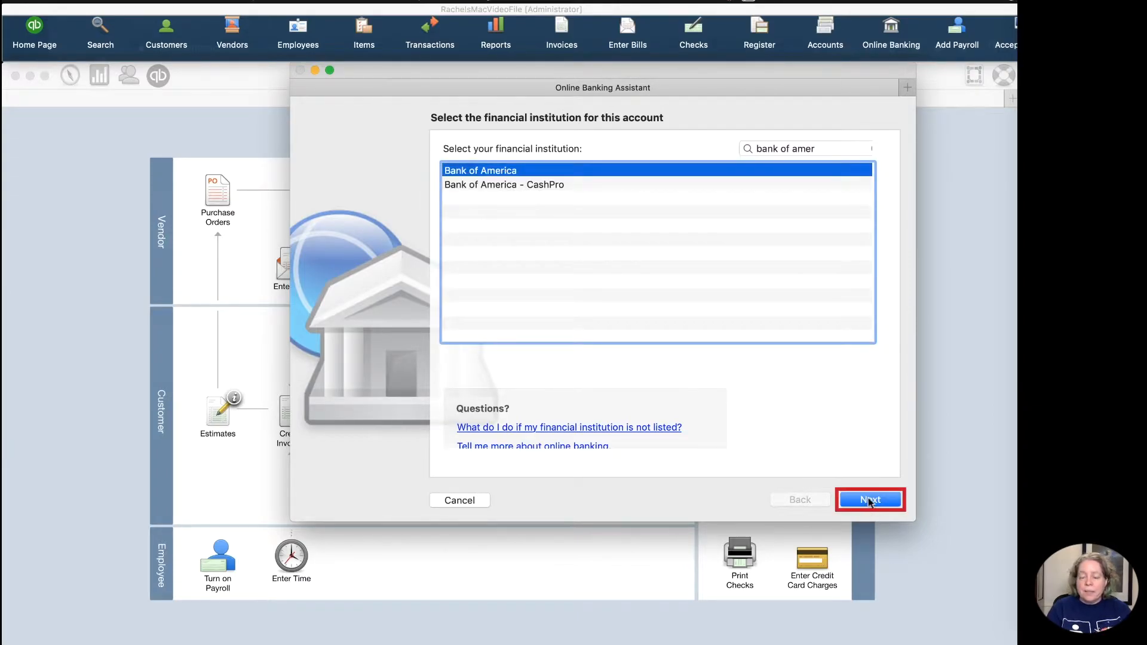
# - Choose the free Web Connect method for Bank of America and reach its setup instructions
pyautogui.click(870, 499)
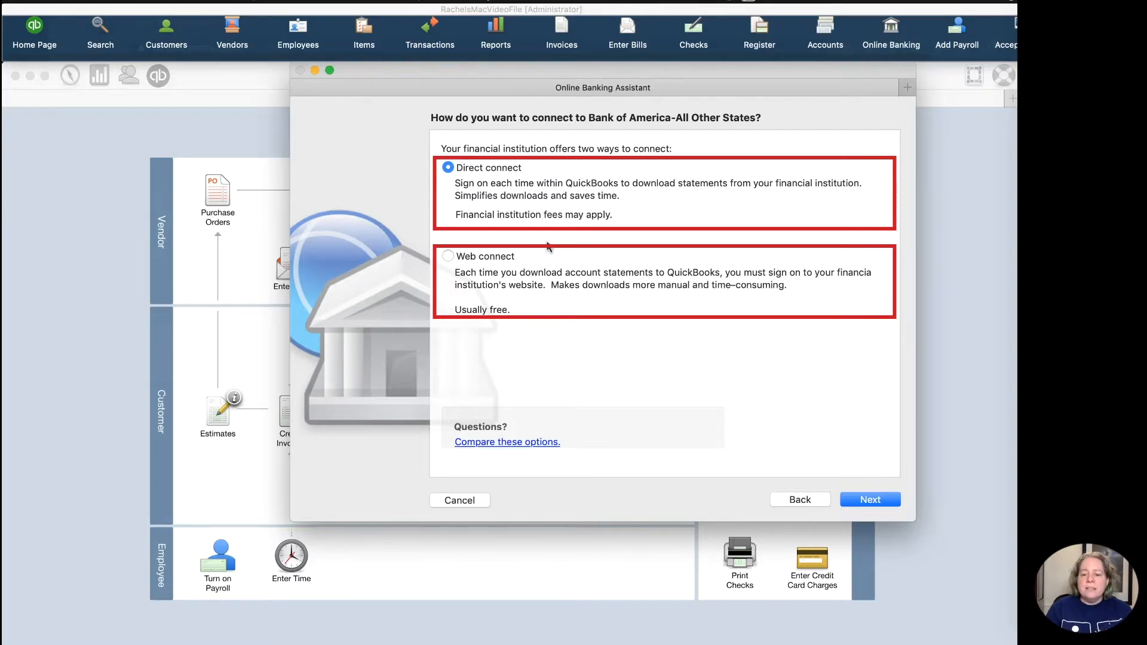
pyautogui.moveTo(534, 254)
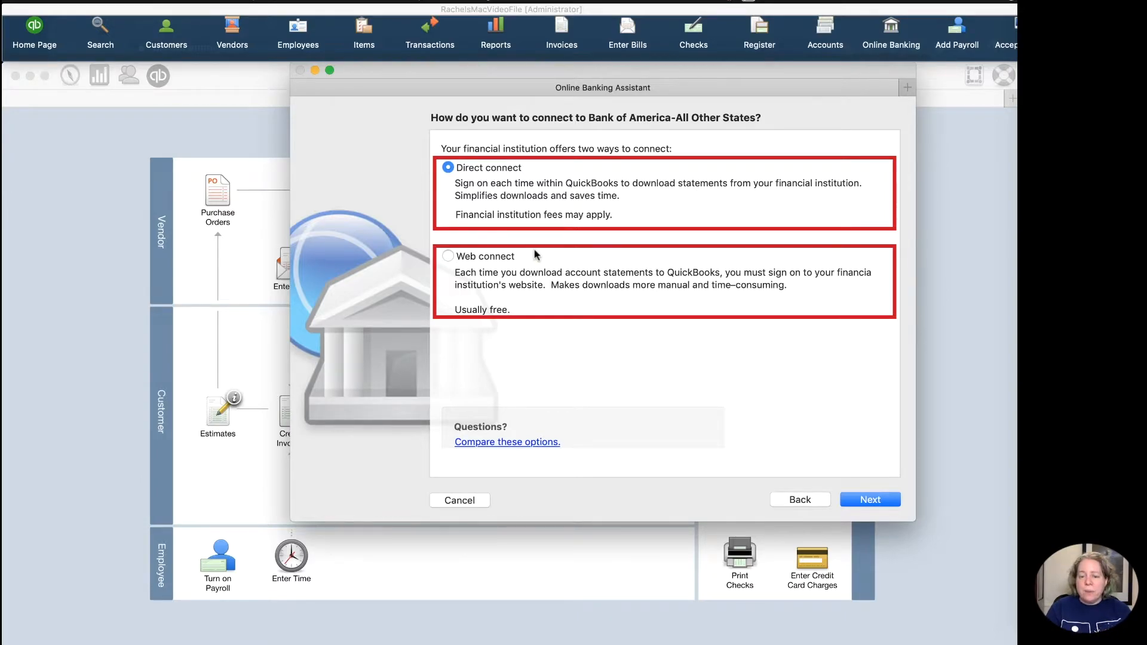
pyautogui.click(448, 256)
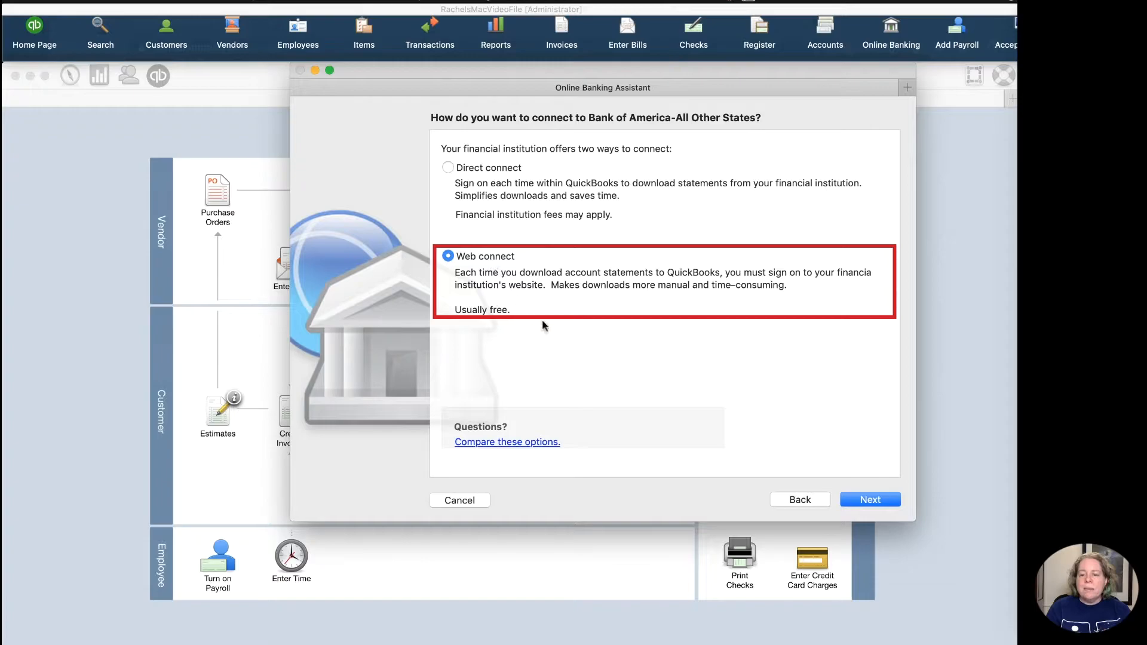
pyautogui.moveTo(549, 307)
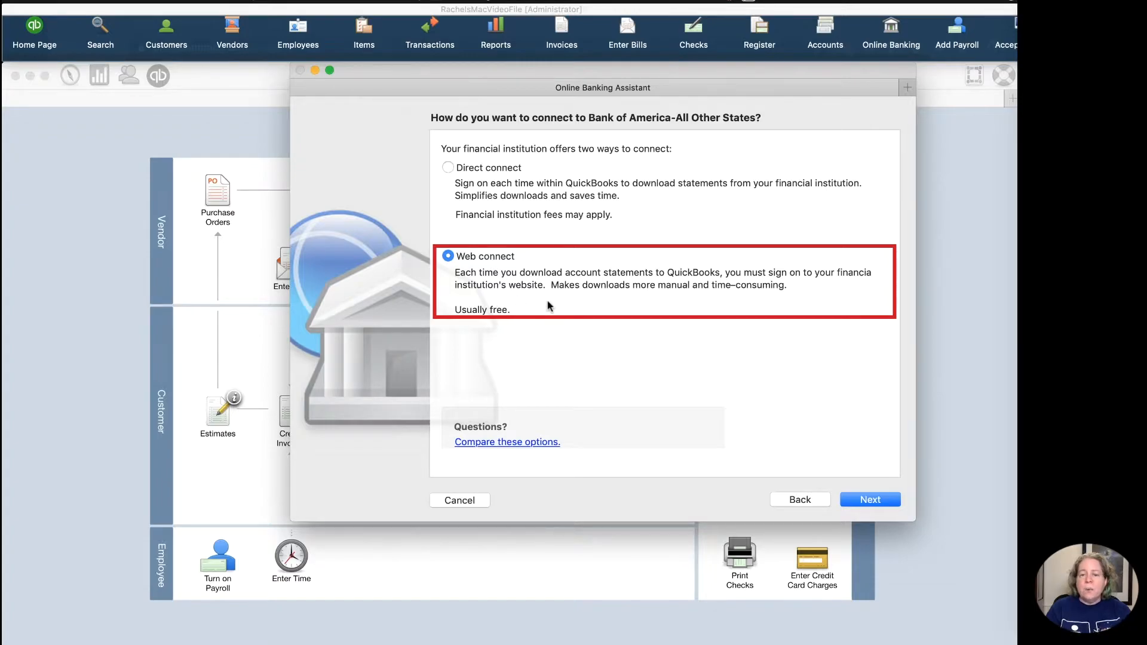
pyautogui.moveTo(529, 307)
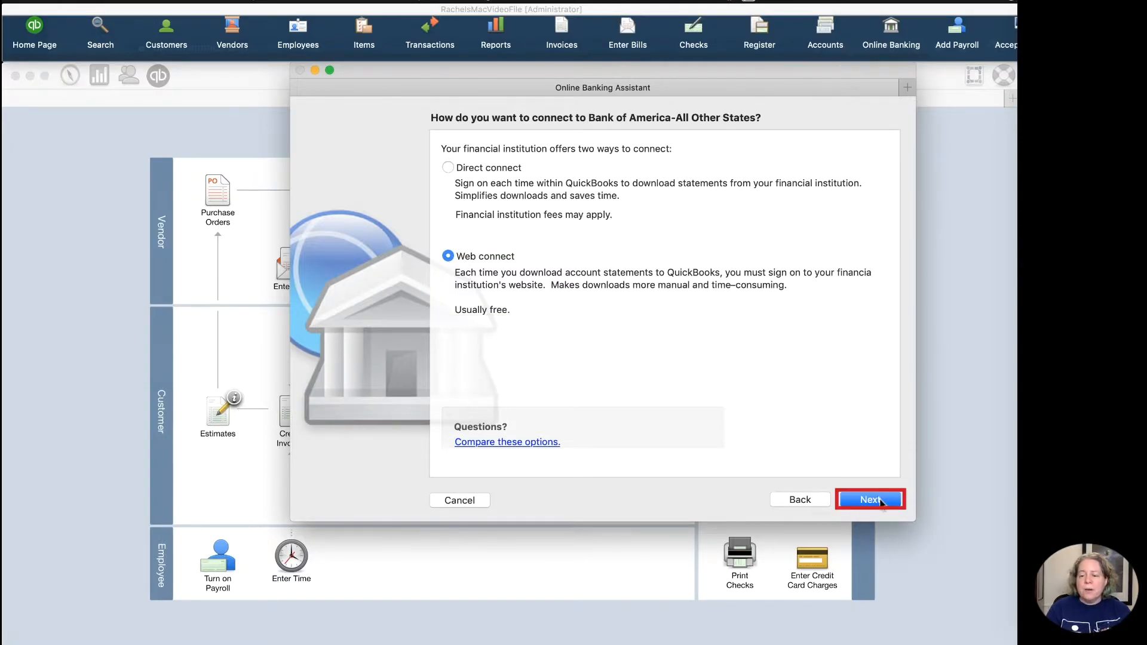
pyautogui.click(870, 499)
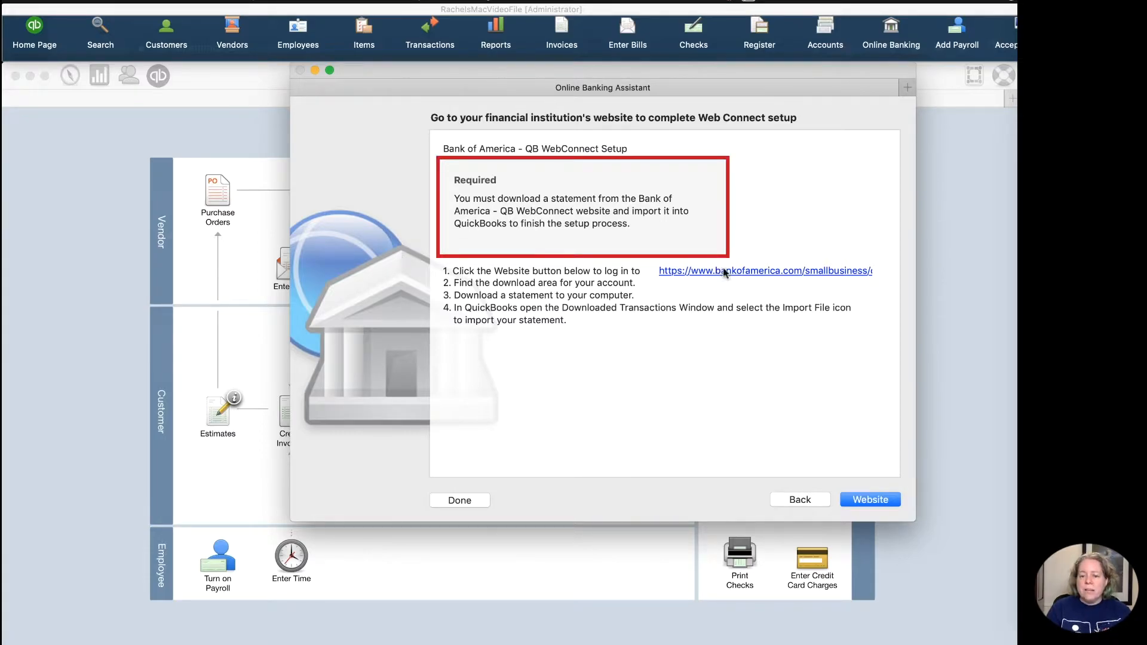
pyautogui.moveTo(721, 306)
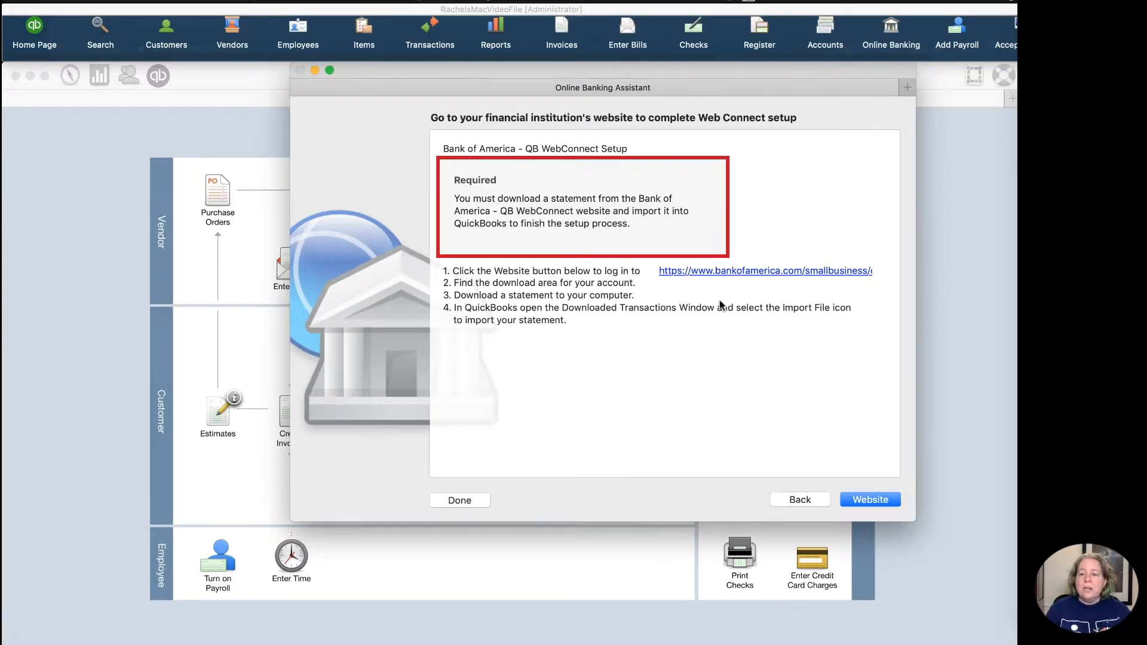
pyautogui.moveTo(939, 322)
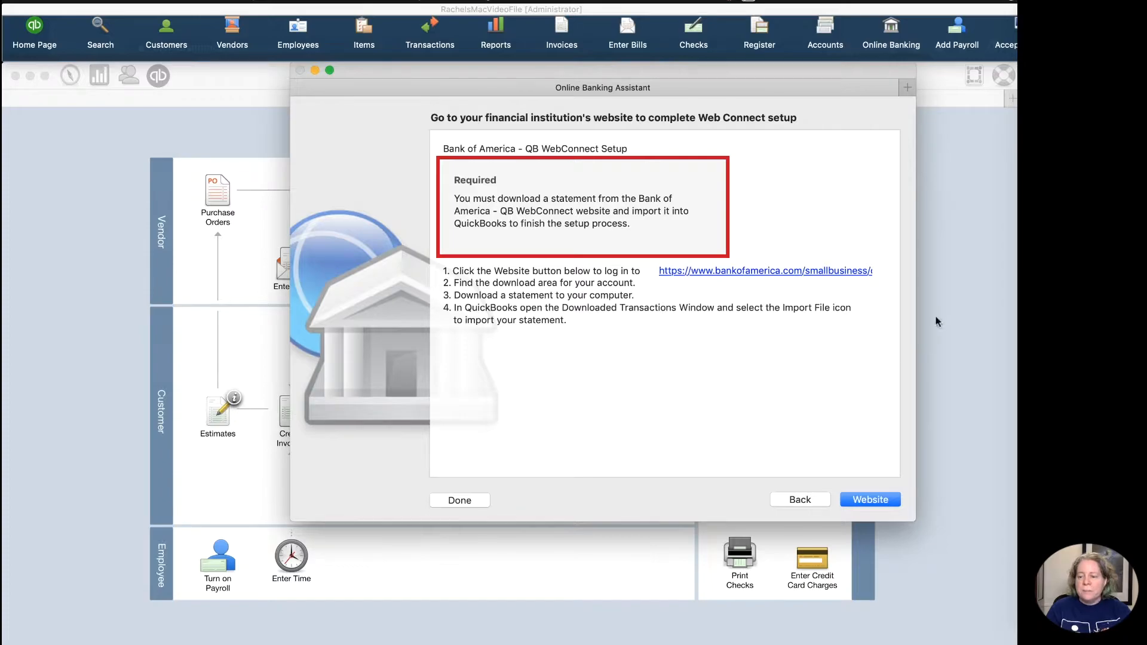
# - Go to the Bank of America website and open the Alaska Airlines business account activity
pyautogui.click(868, 499)
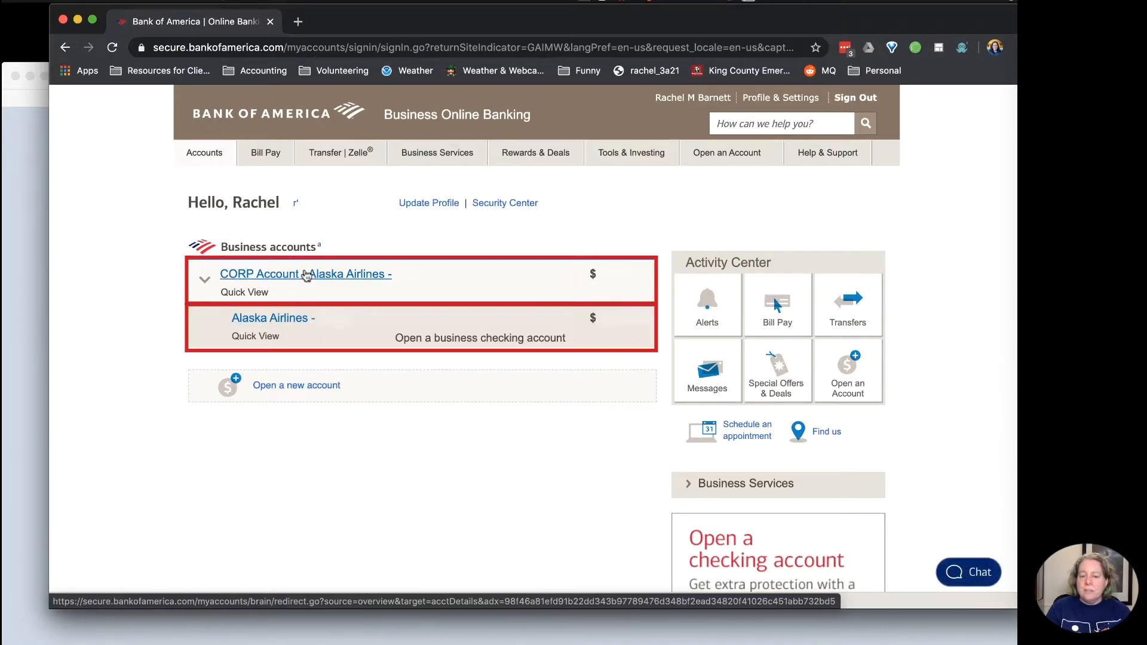
pyautogui.moveTo(307, 318)
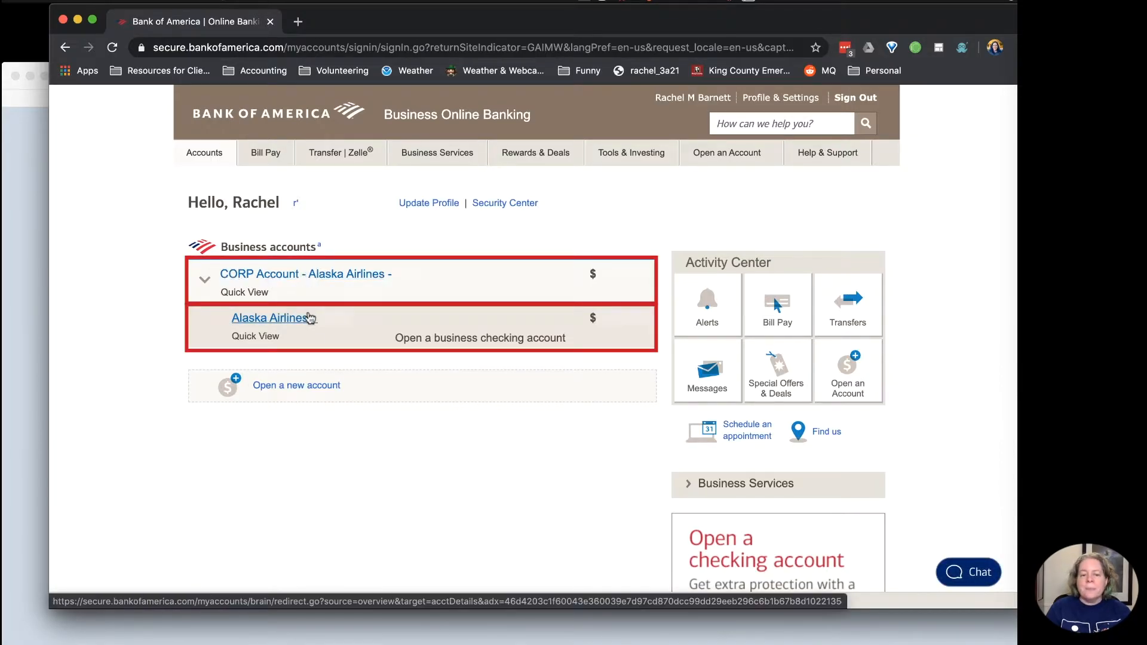
pyautogui.moveTo(311, 321)
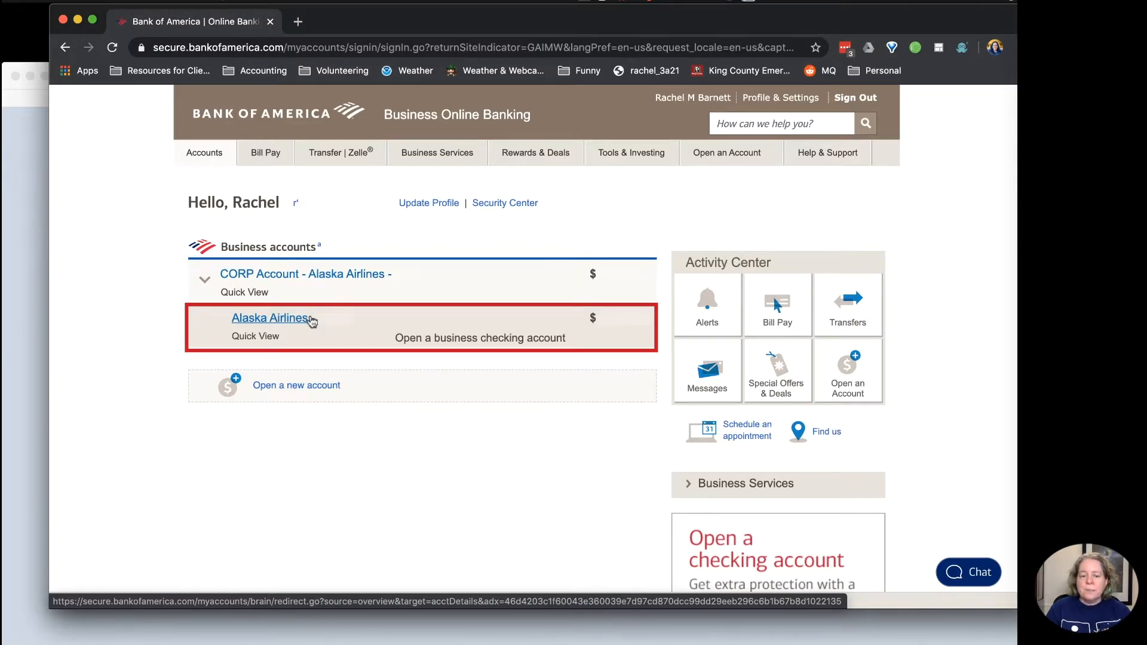
pyautogui.click(270, 318)
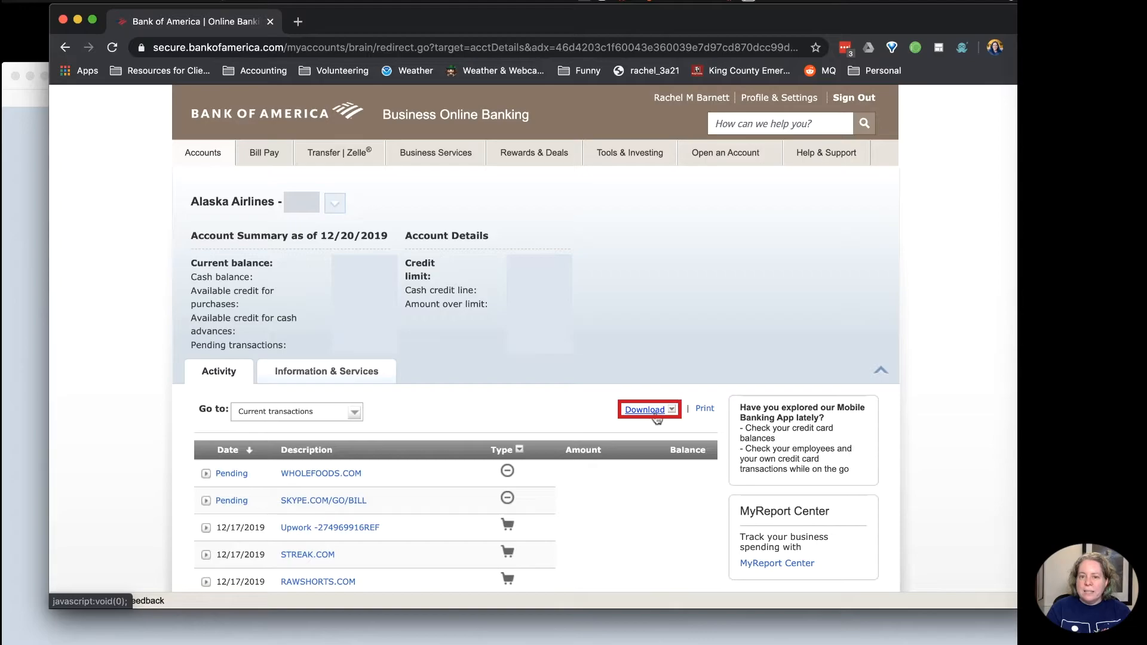
# - Download current transactions as WEB Connect for QuickBooks 2017 and above
pyautogui.click(644, 409)
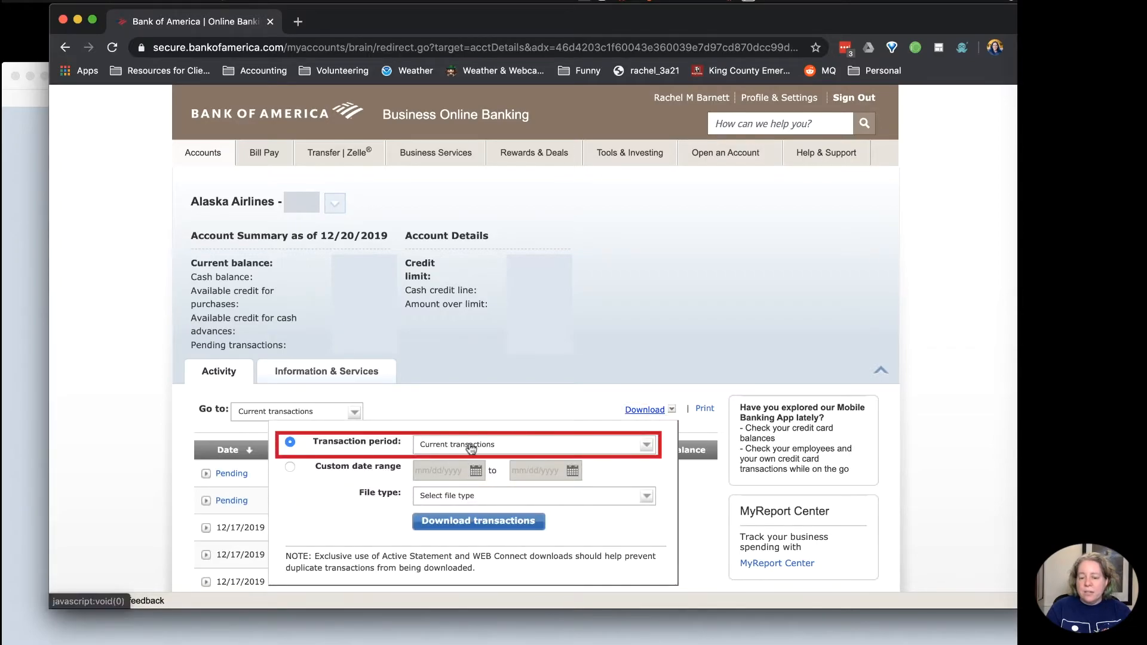
pyautogui.click(533, 495)
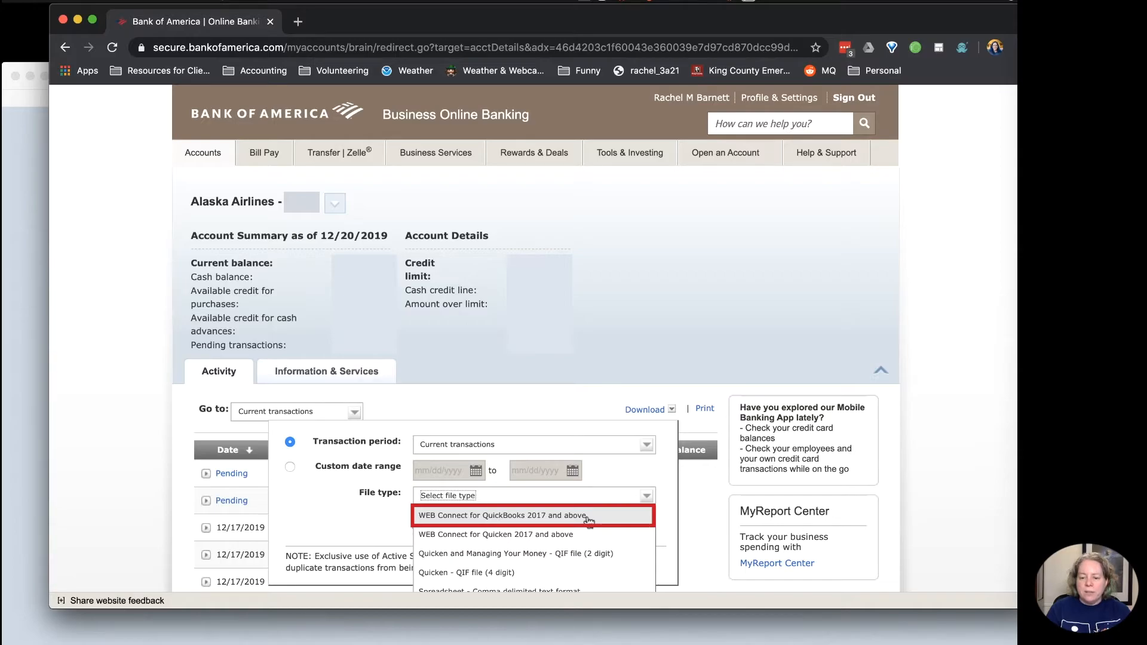
pyautogui.click(502, 515)
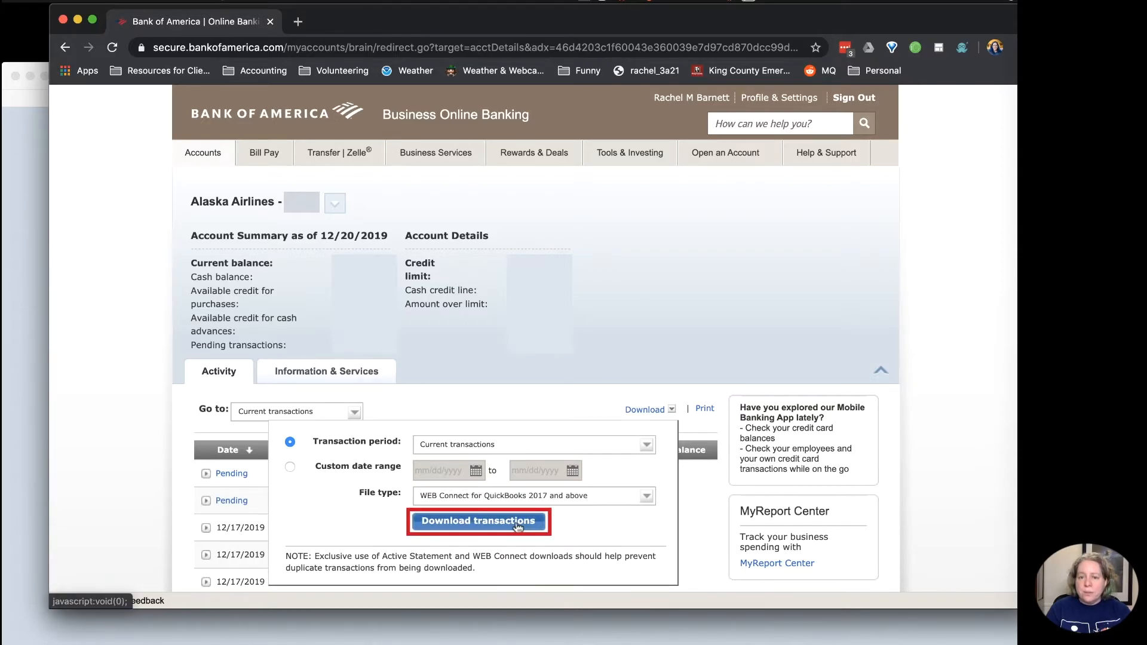
pyautogui.click(478, 521)
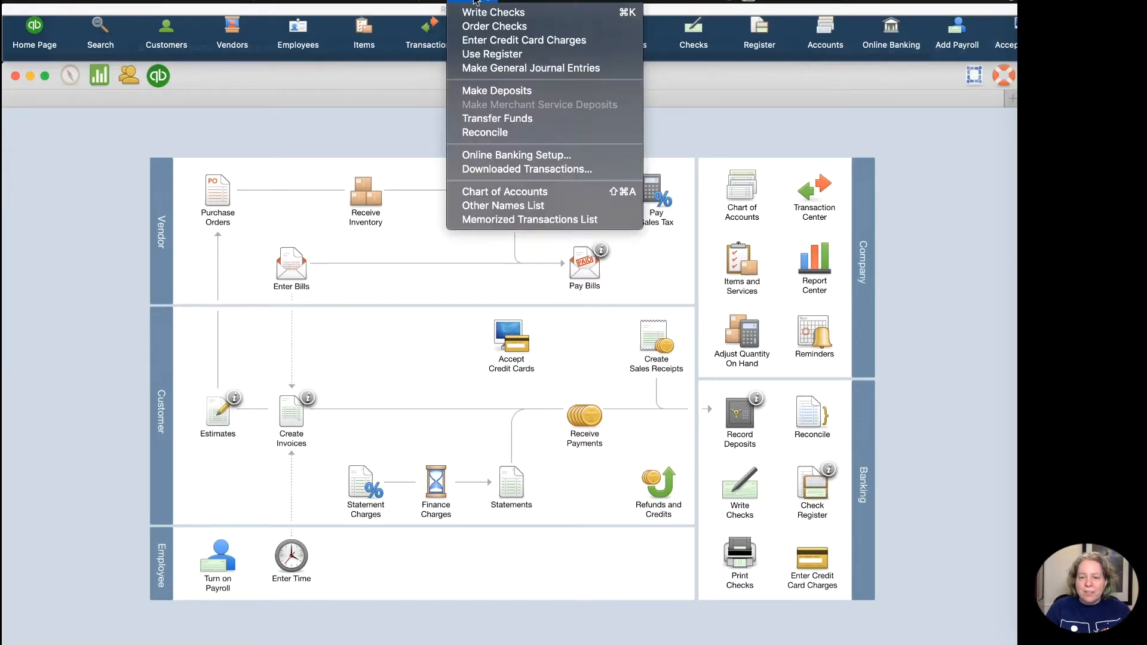
pyautogui.moveTo(525, 169)
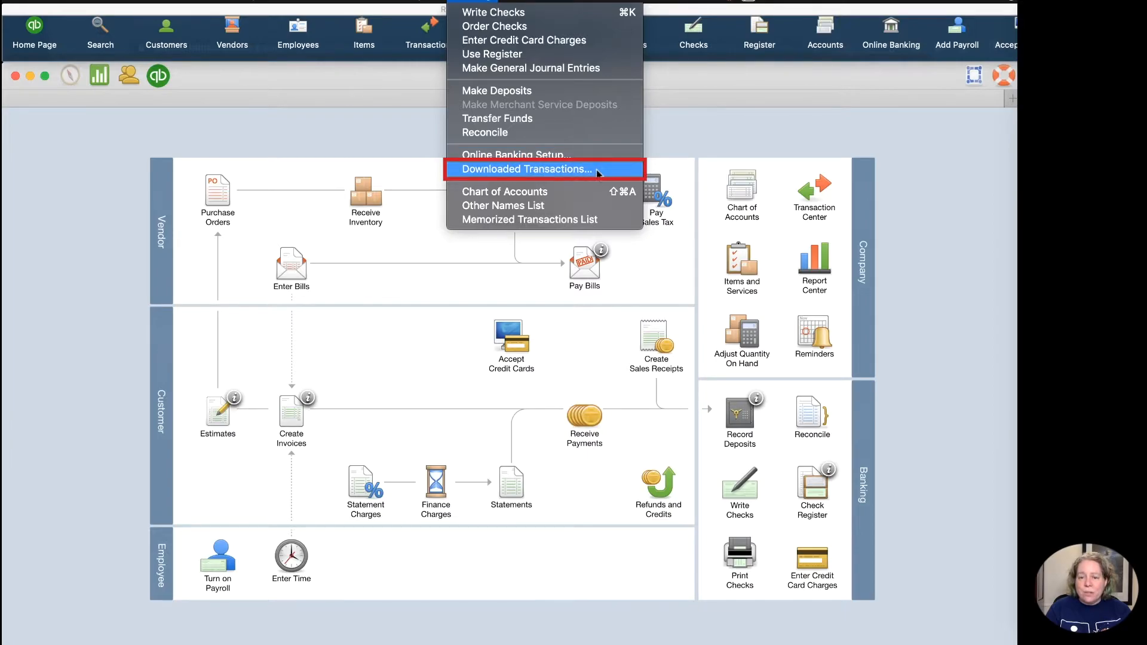
# - In Downloaded Transactions, dismiss the setup prompt and select stmt (3).qbo in Downloads for import
pyautogui.click(523, 168)
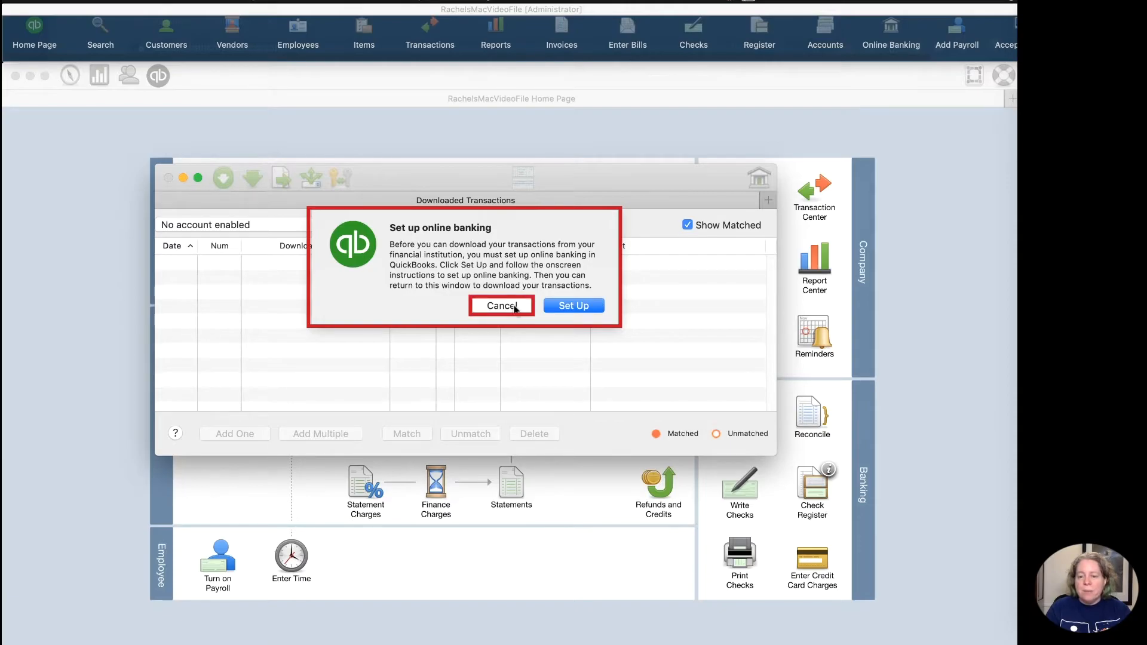
pyautogui.click(500, 304)
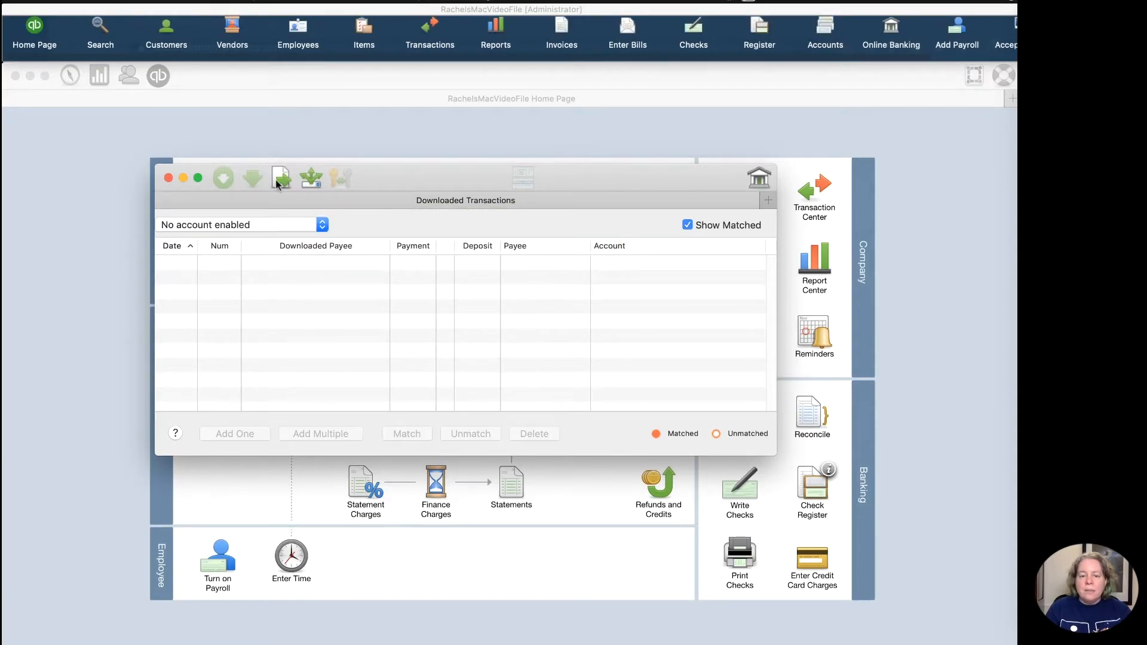
pyautogui.moveTo(279, 178)
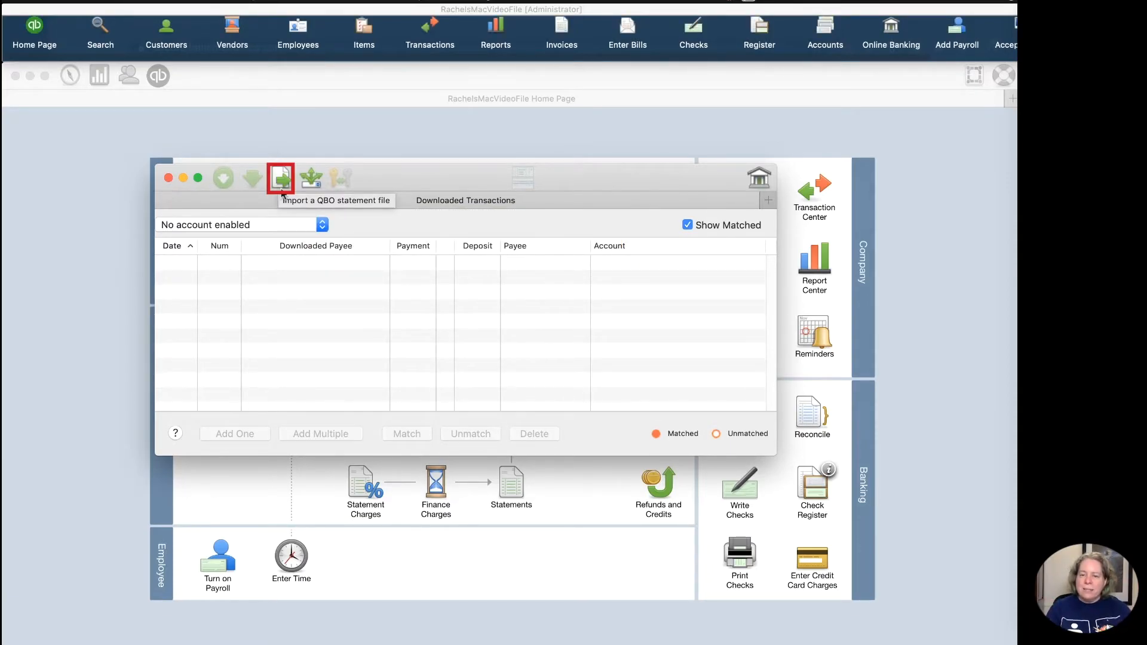
pyautogui.click(280, 178)
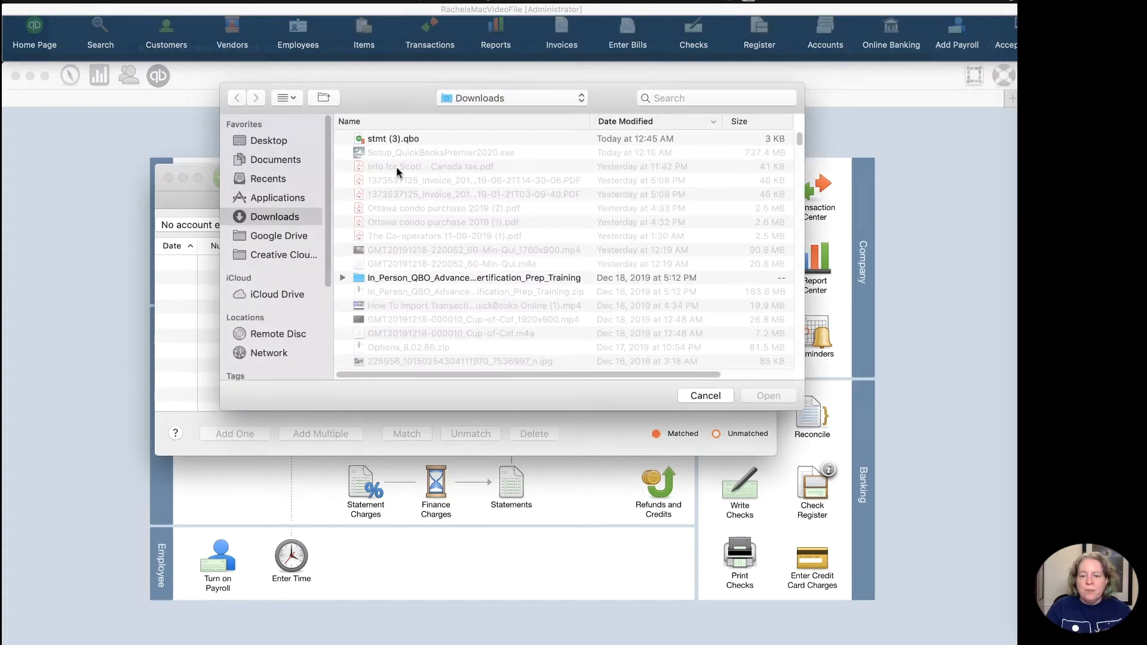
pyautogui.click(393, 139)
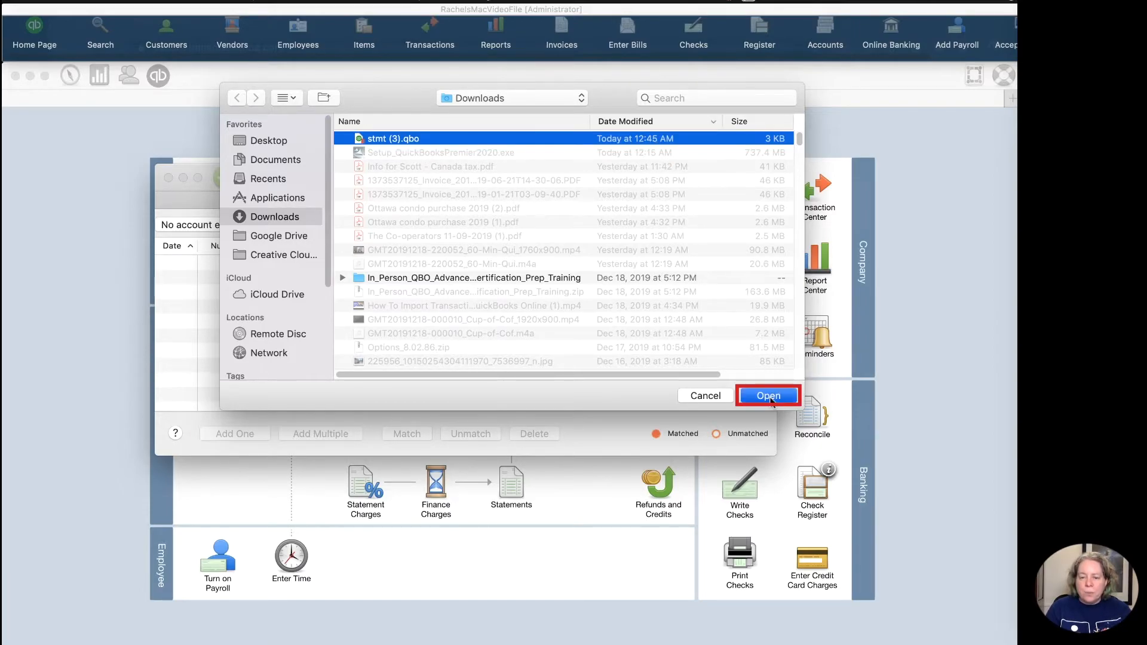
# - Store the downloaded card account in Bank of America (AK Airlines) and import its 3 transactions
pyautogui.click(767, 396)
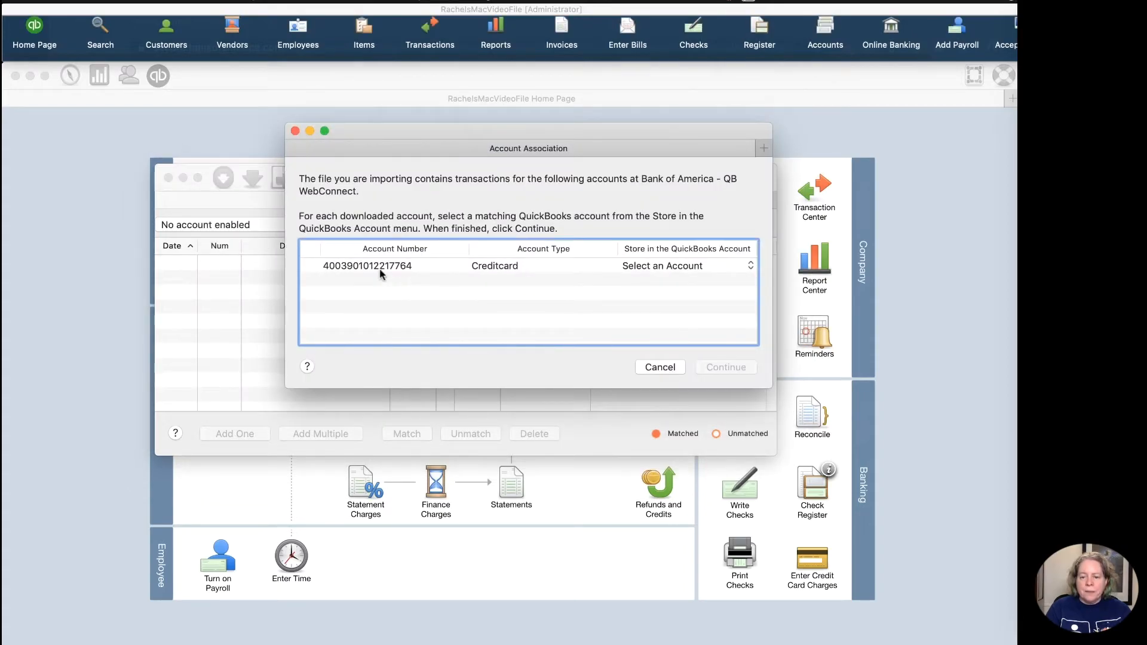
pyautogui.click(367, 265)
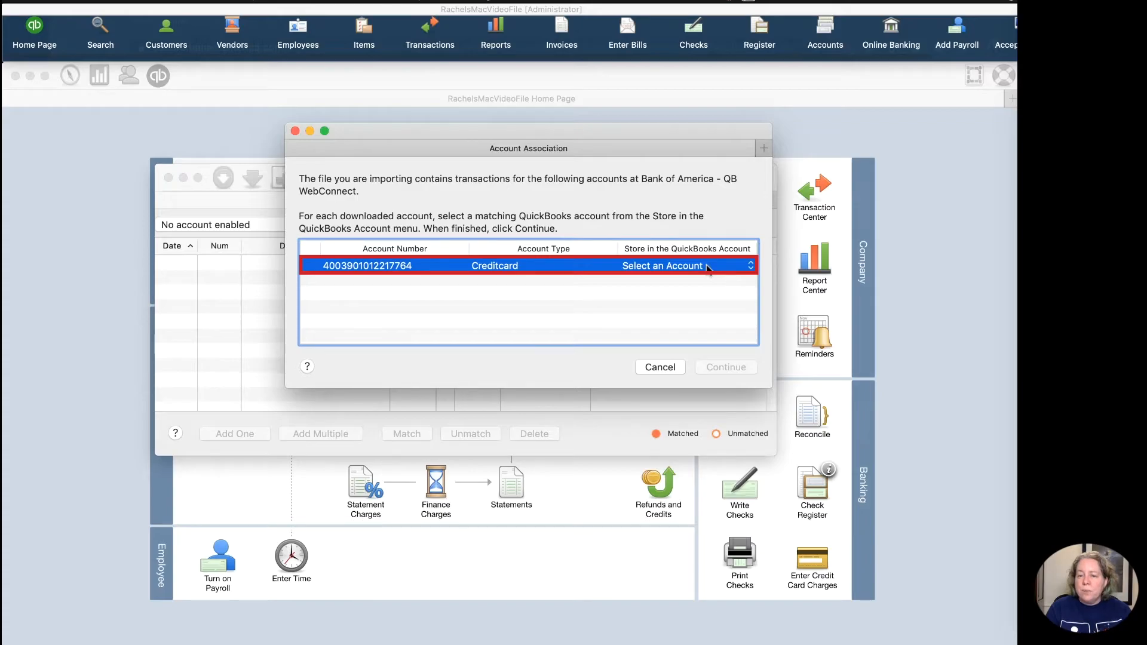
pyautogui.click(683, 266)
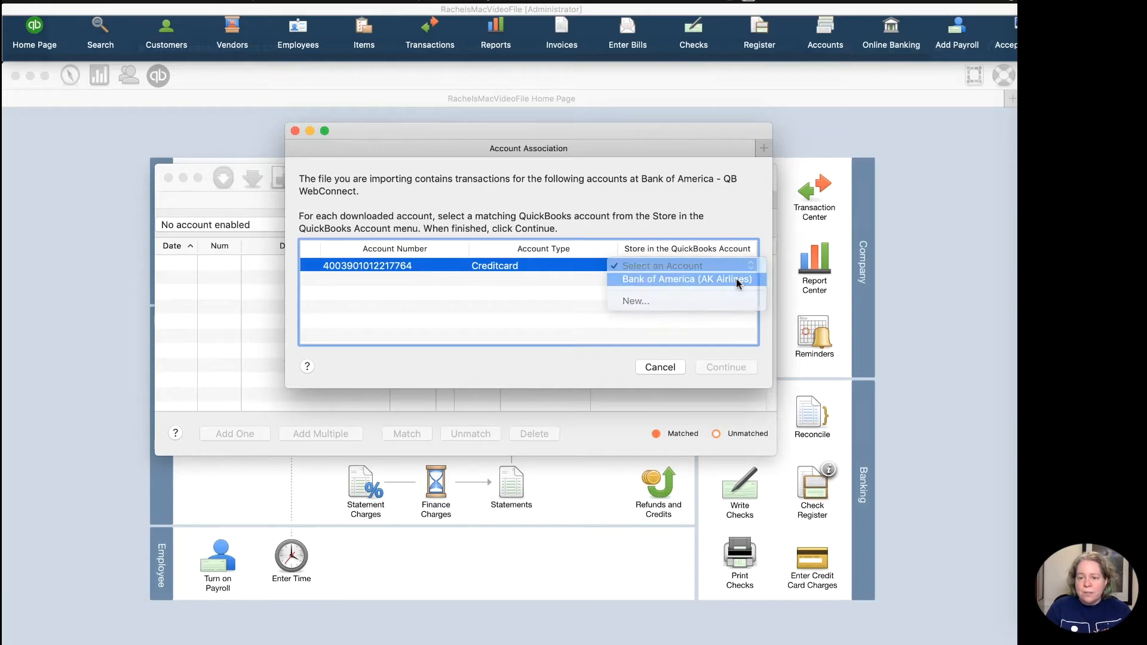
pyautogui.click(684, 278)
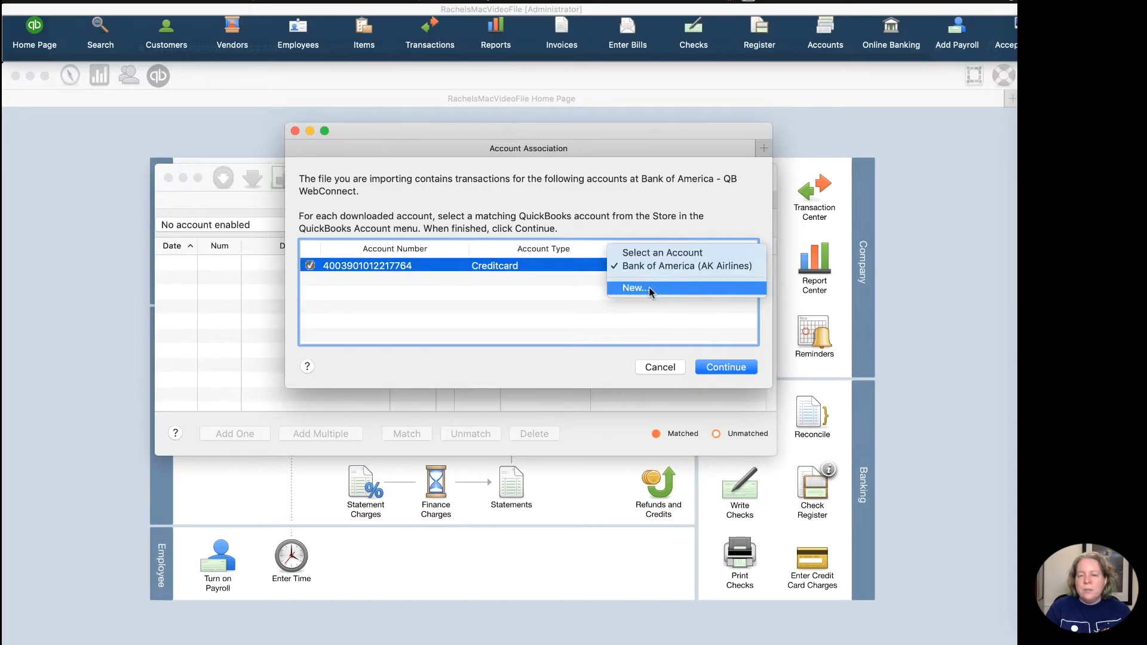
pyautogui.click(682, 265)
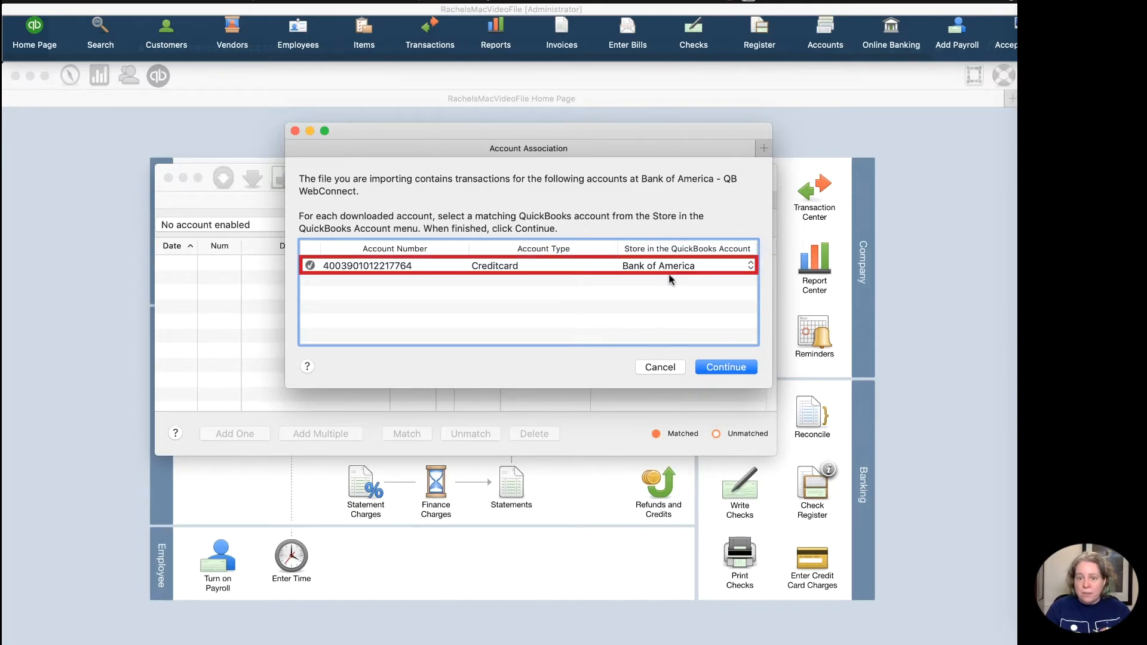
pyautogui.click(725, 367)
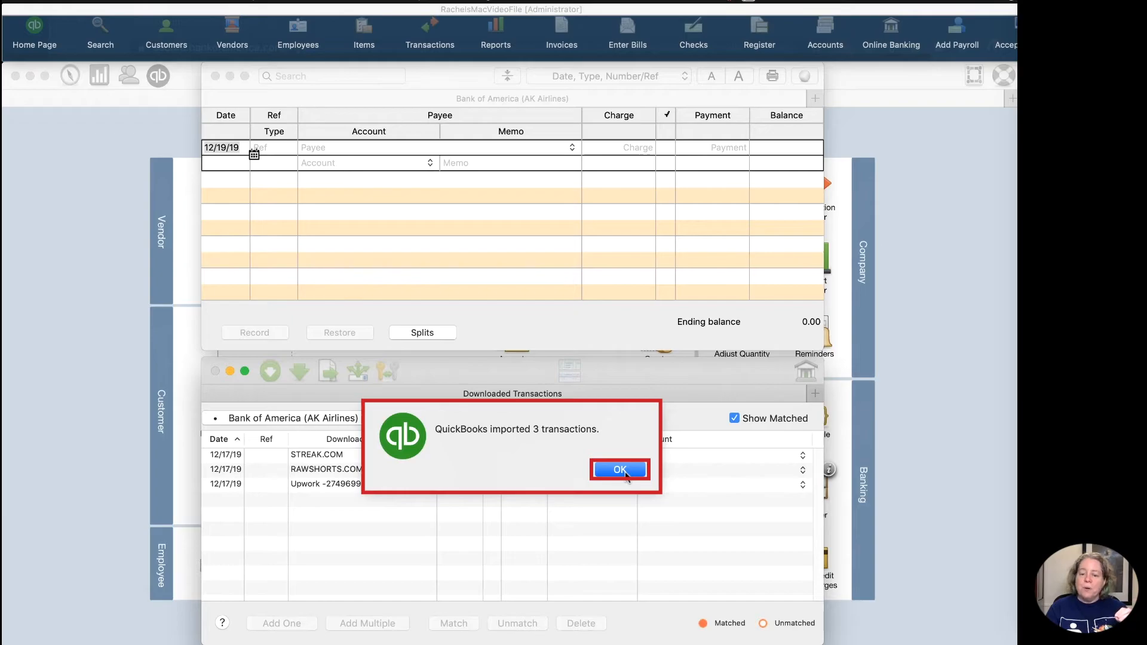
# - Give the STREAK.COM charge payee Steak, adding it with Quick Add
pyautogui.click(620, 468)
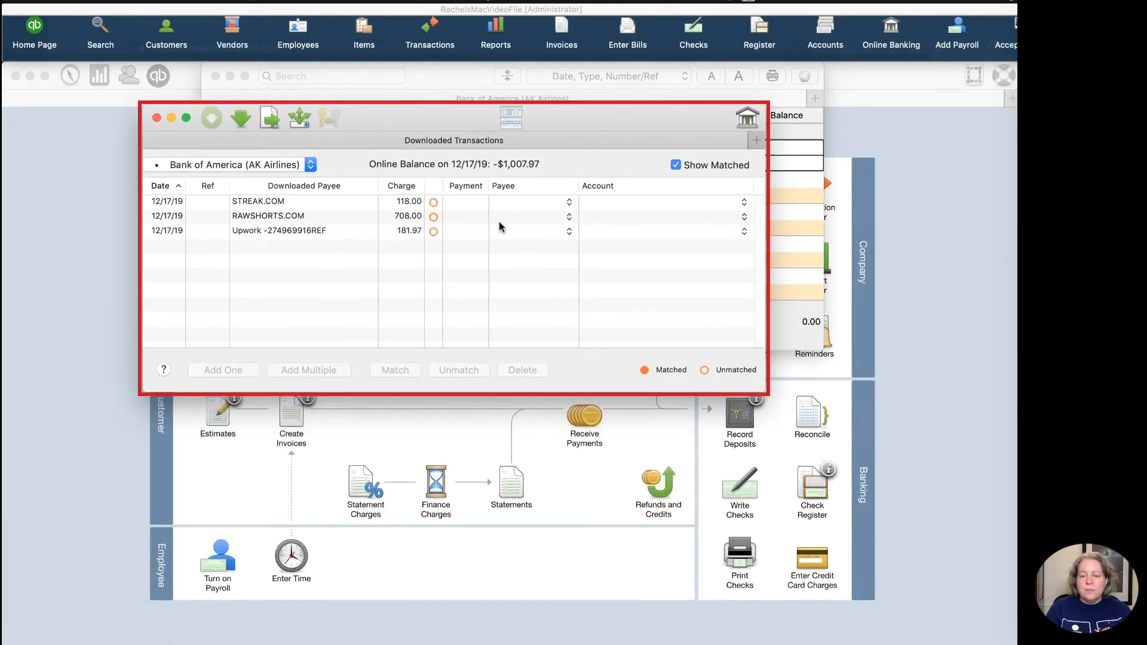
pyautogui.click(304, 201)
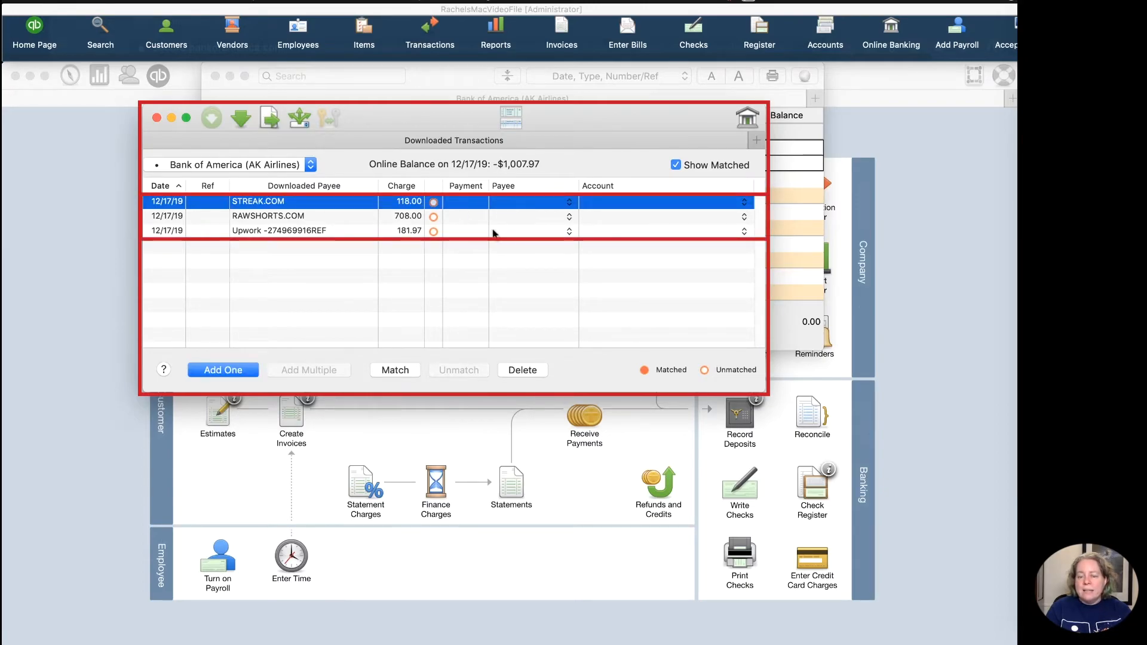
pyautogui.click(527, 201)
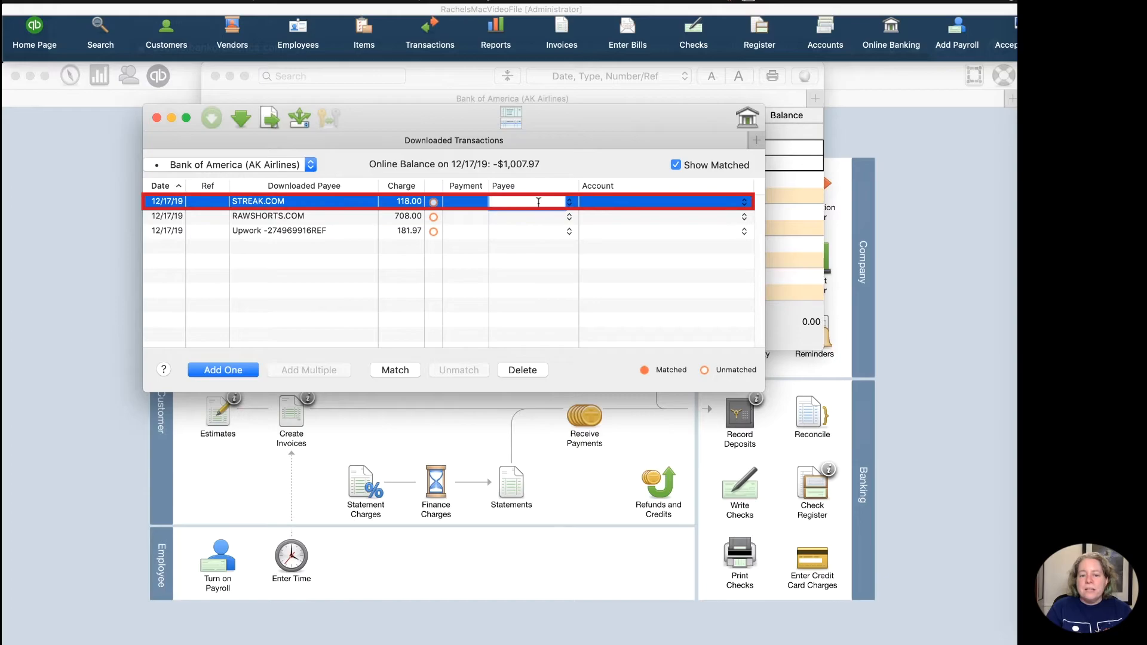
pyautogui.write('St')
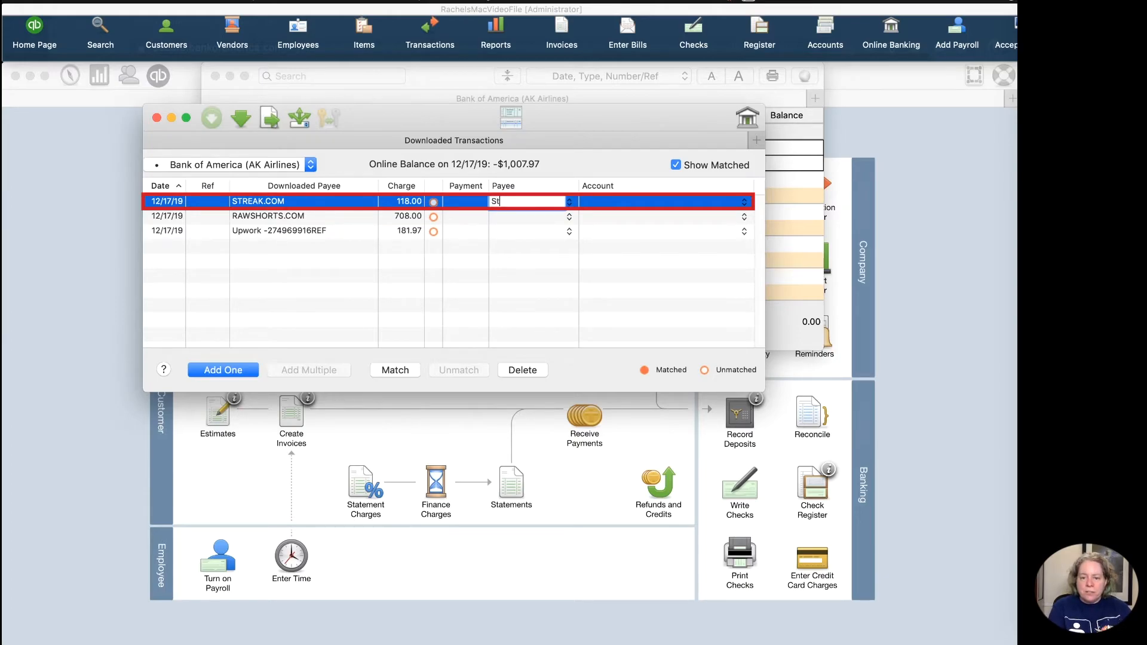
pyautogui.write('eak')
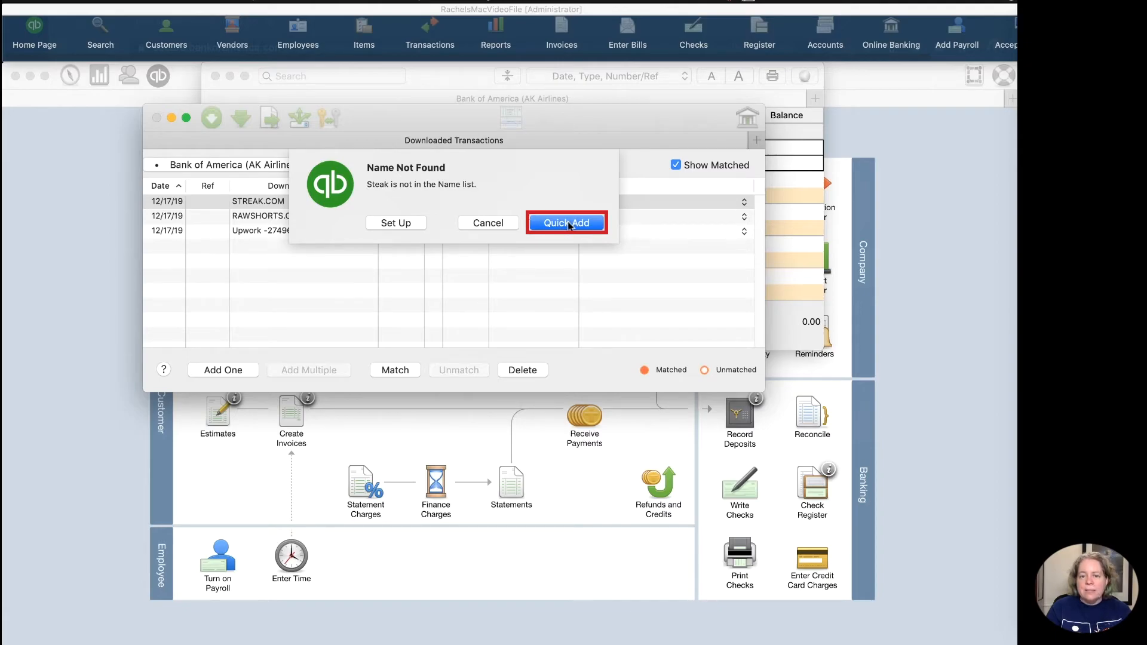
pyautogui.click(565, 222)
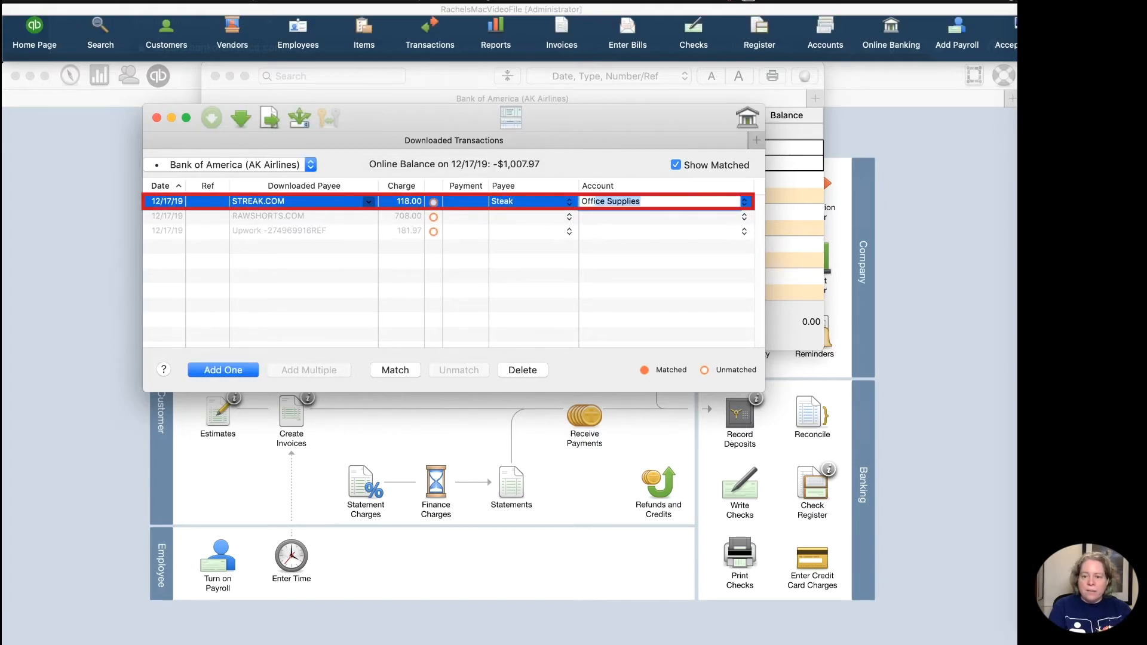
# - Quick Add Rawshorts as a vendor, and set payee UpWork with account Professional Fees
pyautogui.write('Rawsho')
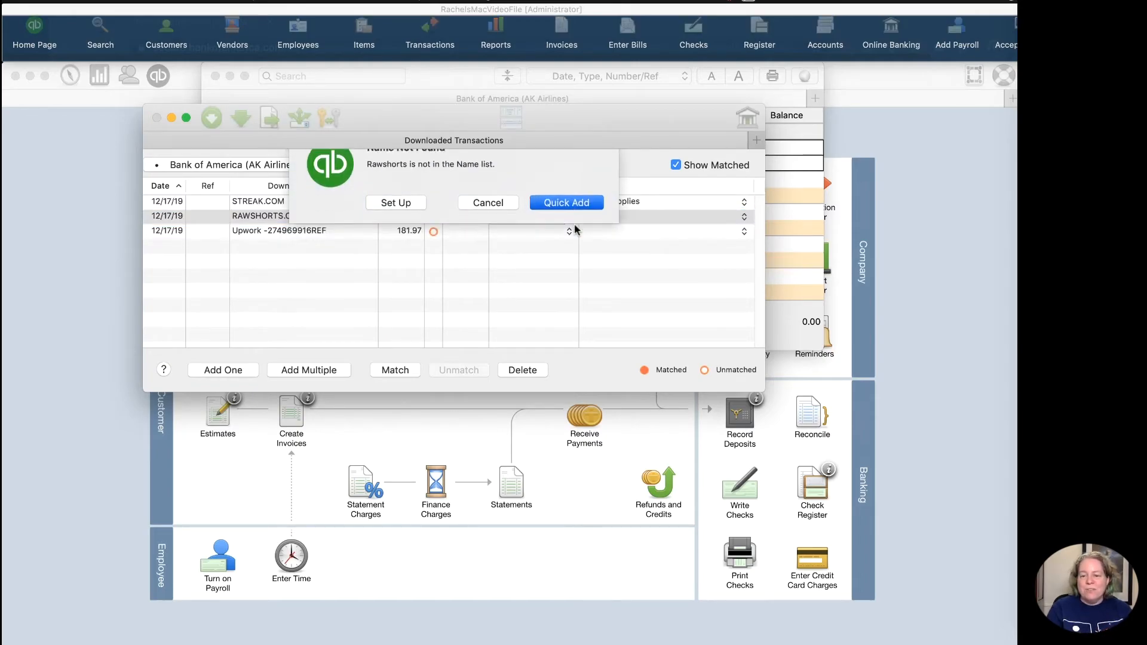
pyautogui.click(565, 204)
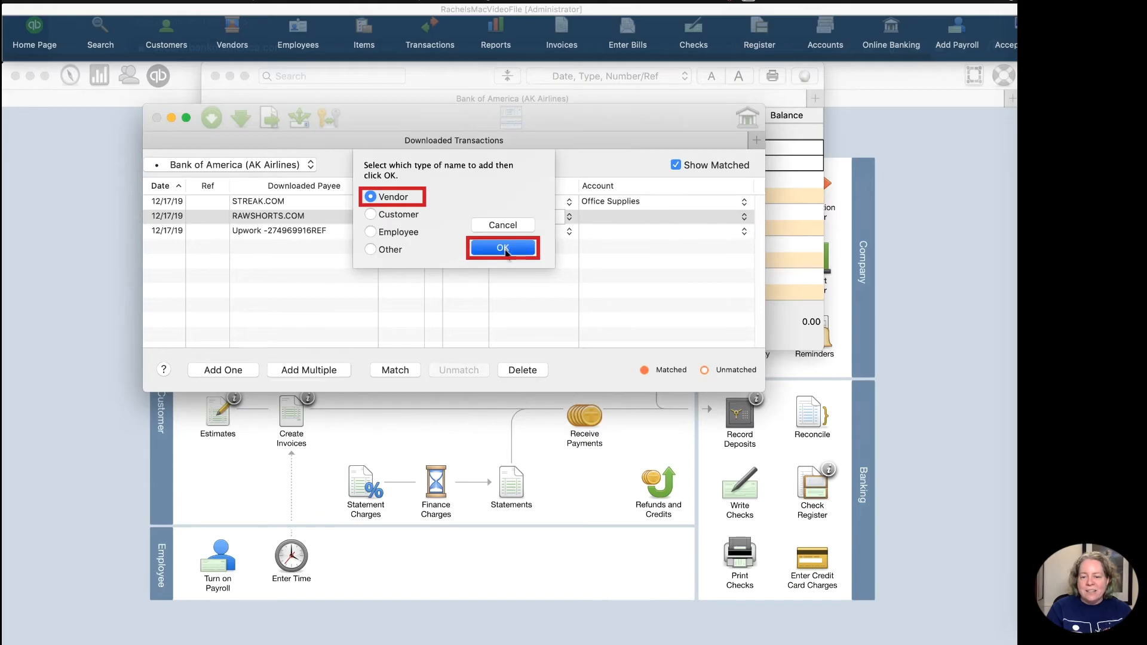
pyautogui.click(501, 247)
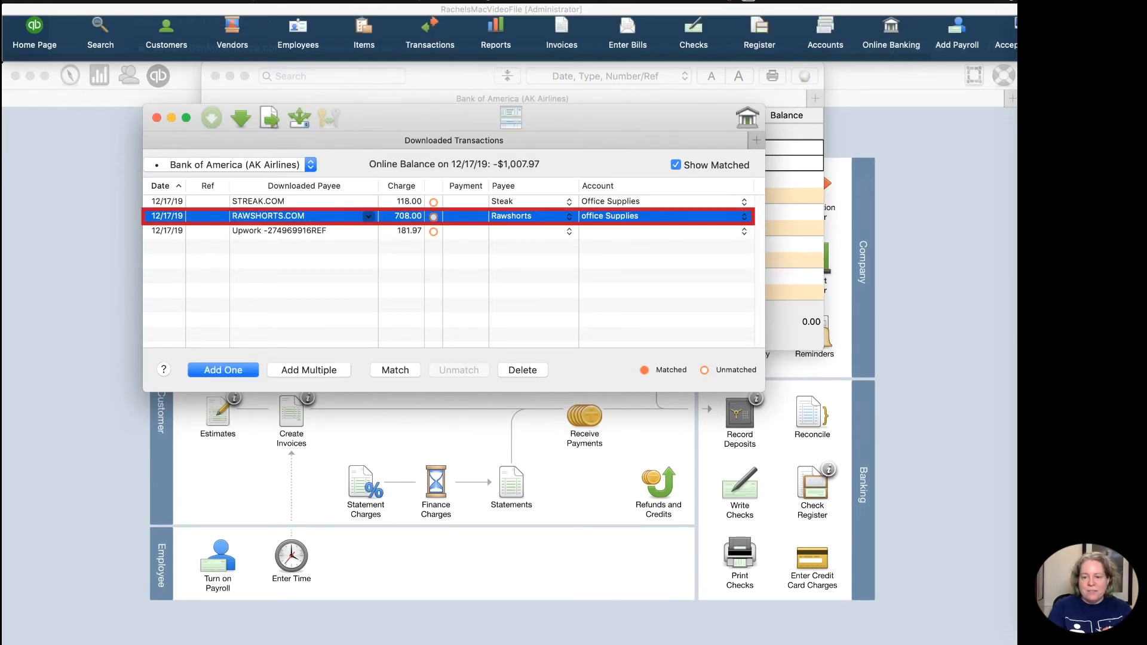
pyautogui.write('UpWork')
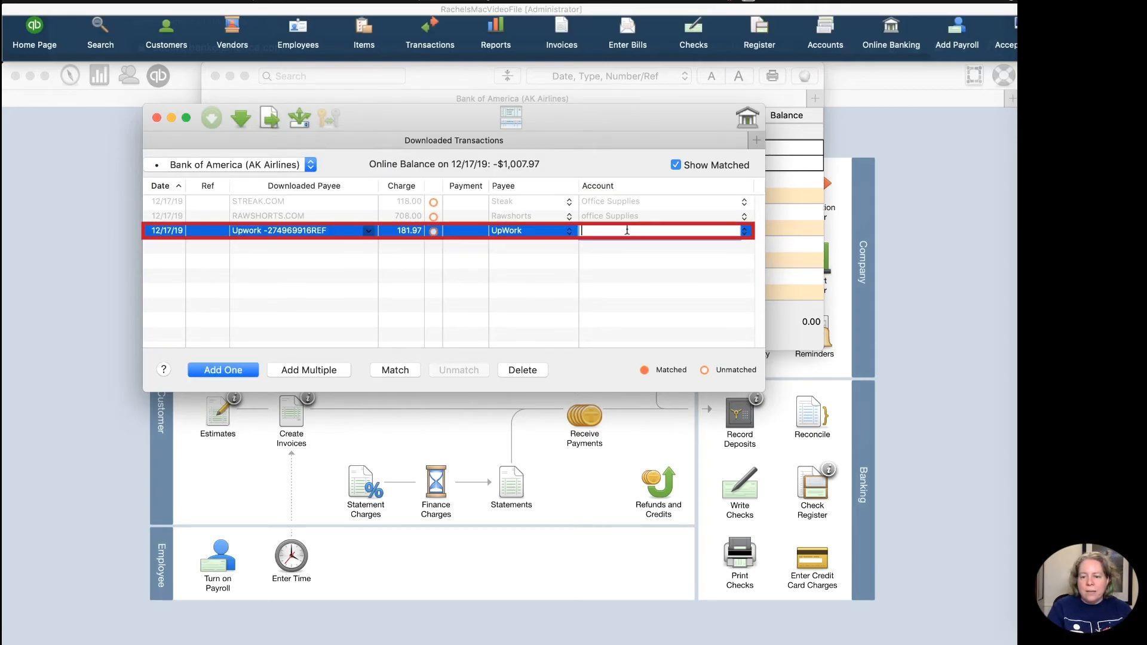
pyautogui.write('professional Fees')
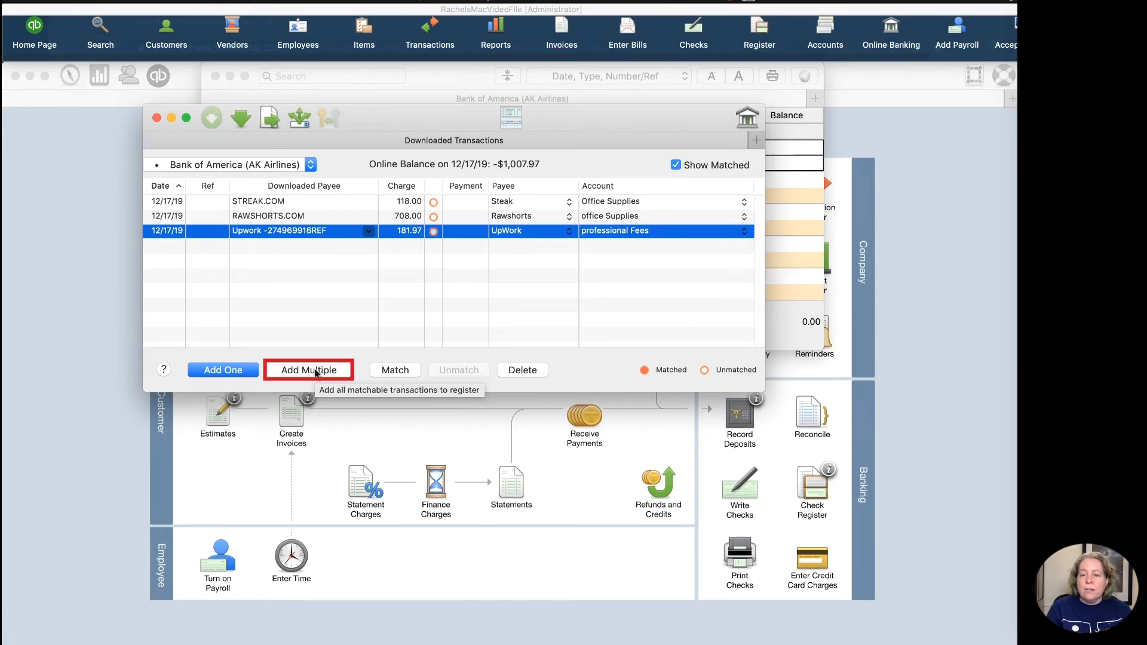
# - Add all three charges to the register with Add Multiple and remove the matched downloads
pyautogui.click(308, 369)
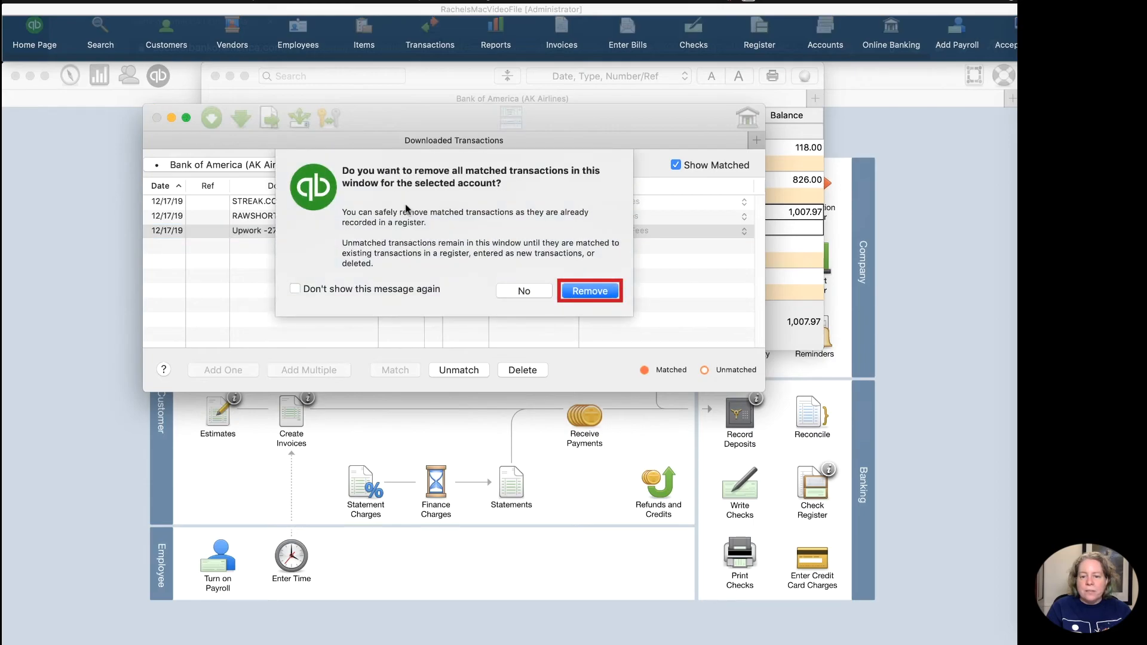
pyautogui.click(589, 291)
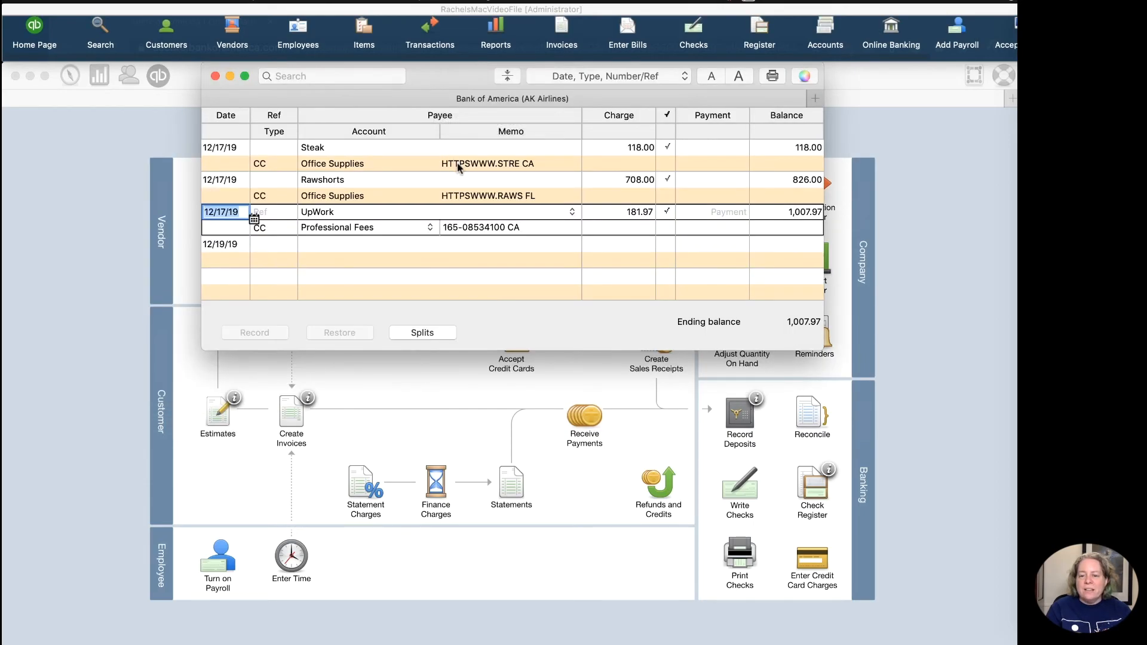